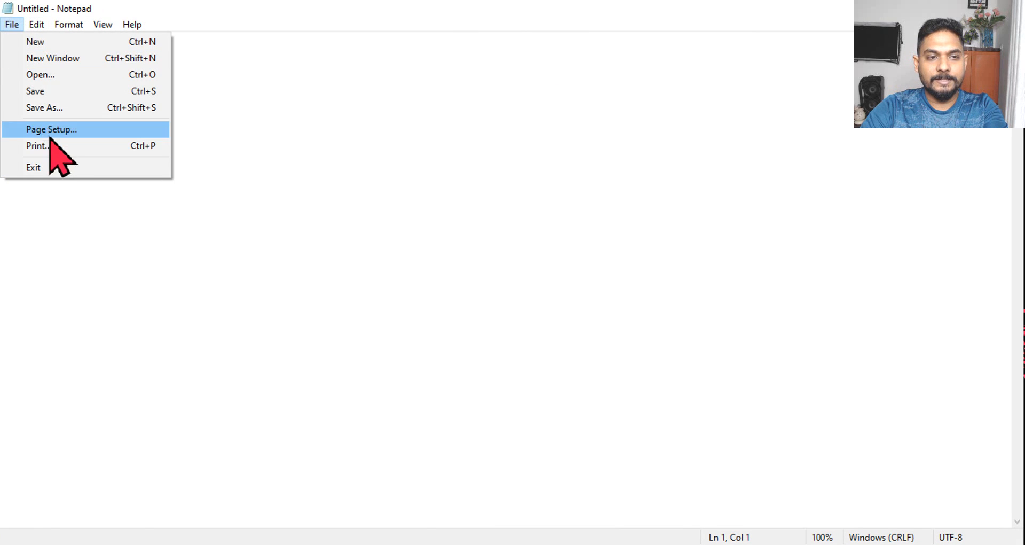
Step: Save the blank document as 03_Open_Application.bat in the Desktop Batch Script folder
click(44, 107)
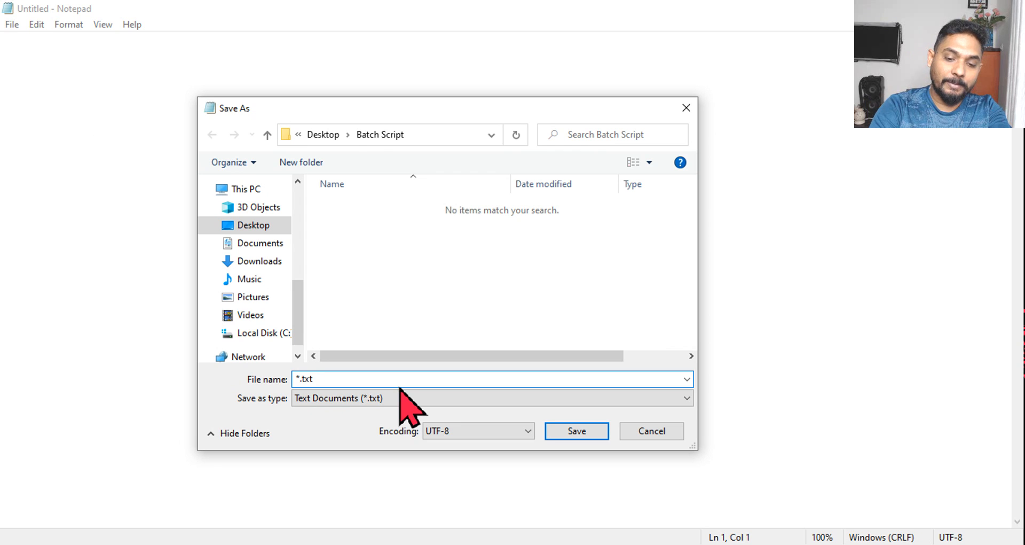
text(0)
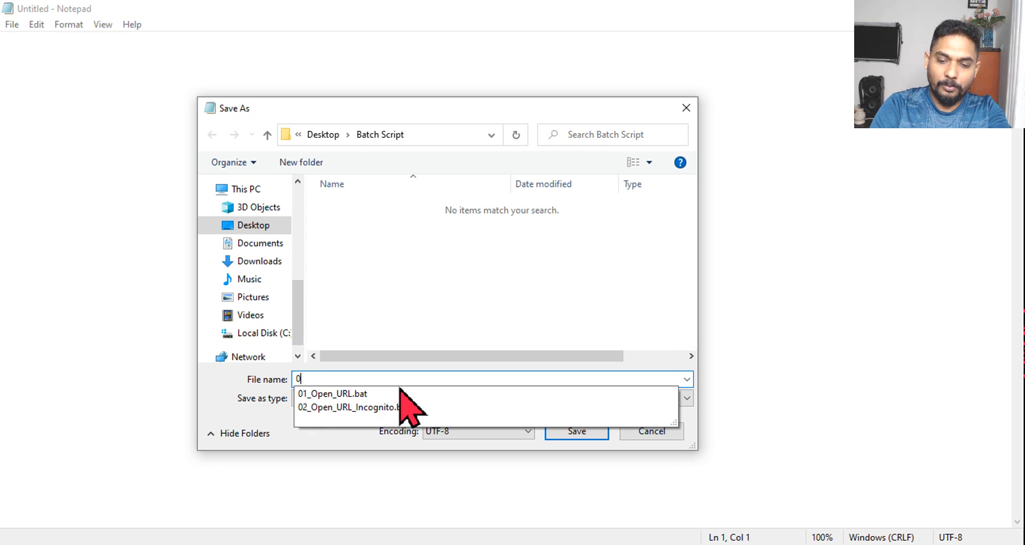
text(3)
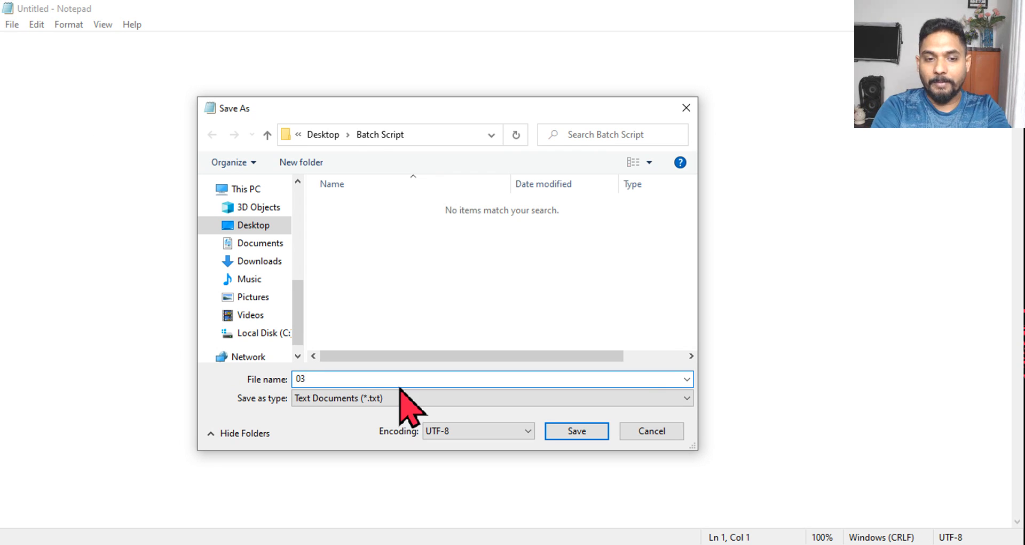
text(_)
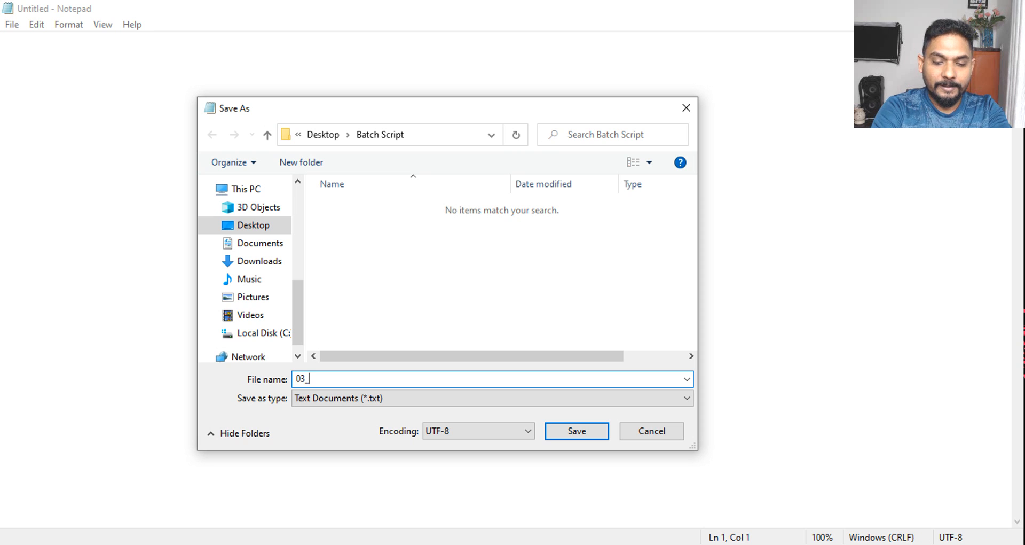
text(Open)
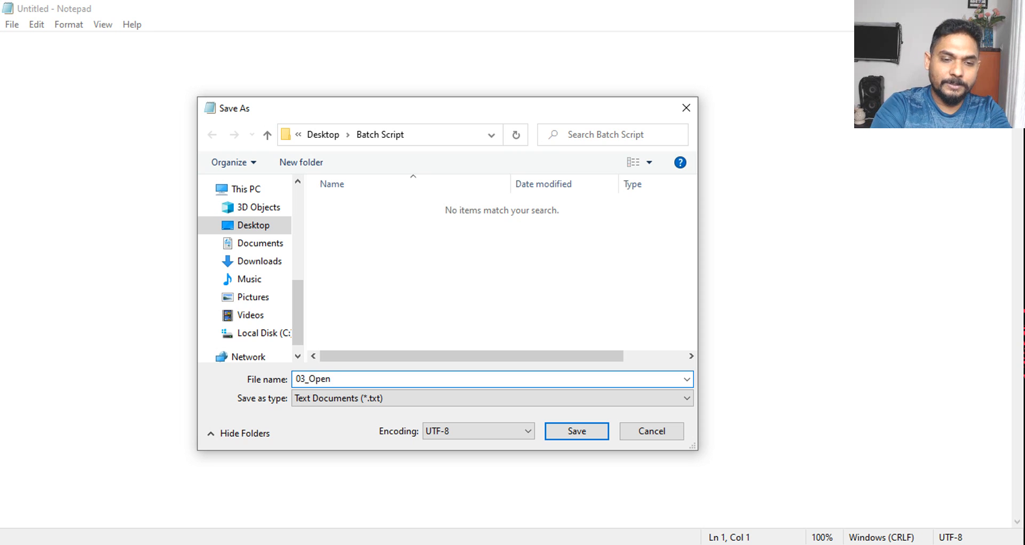
text(_Application)
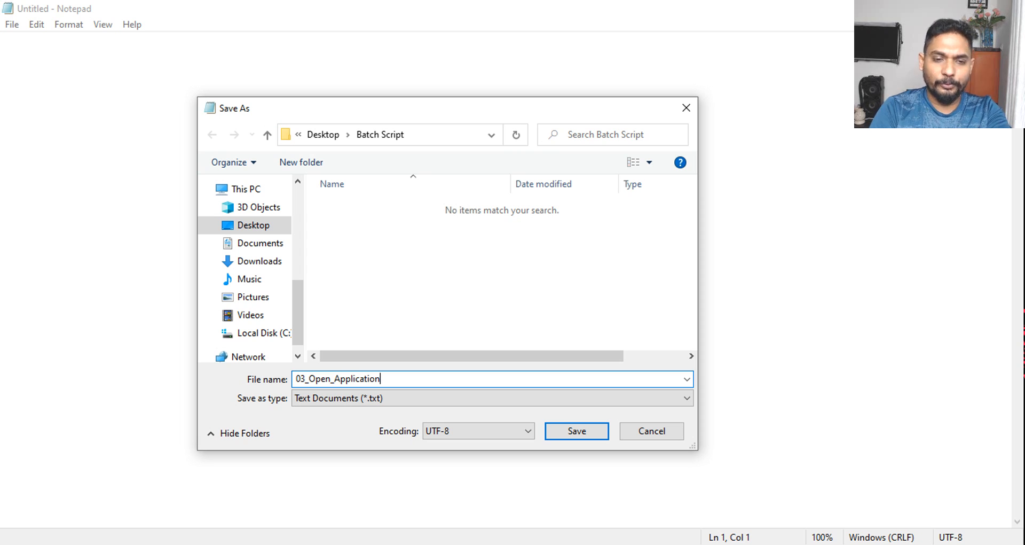
text(.b)
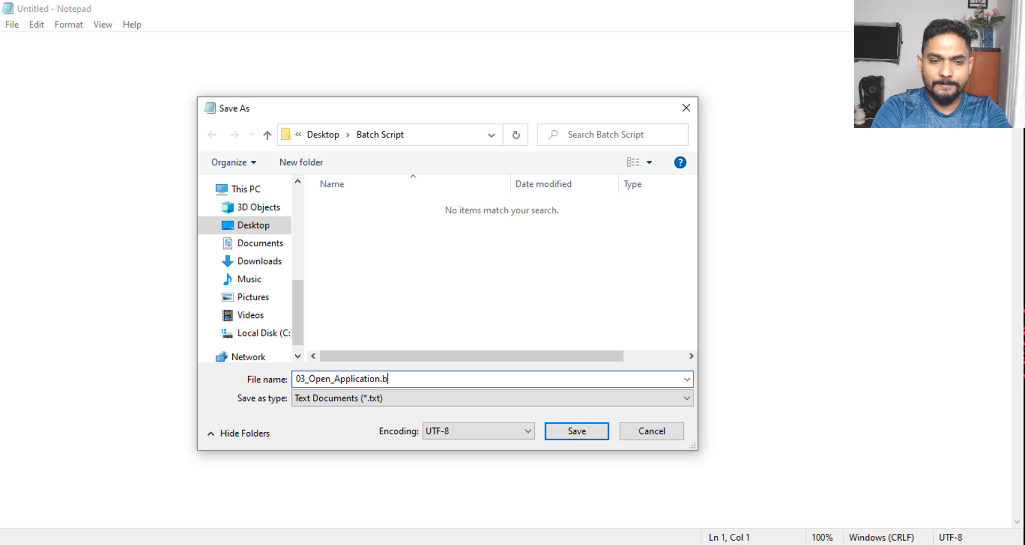
text(at)
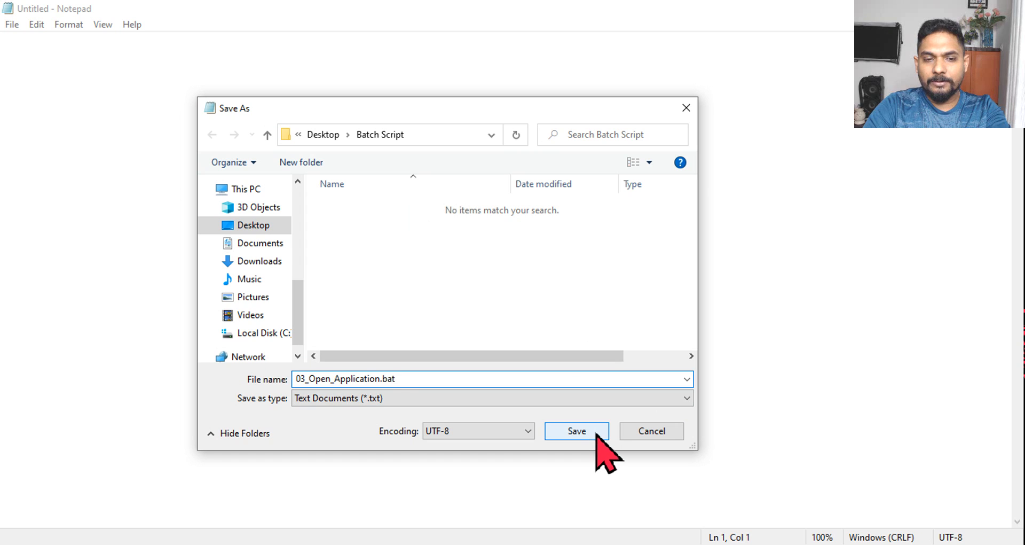
click(576, 431)
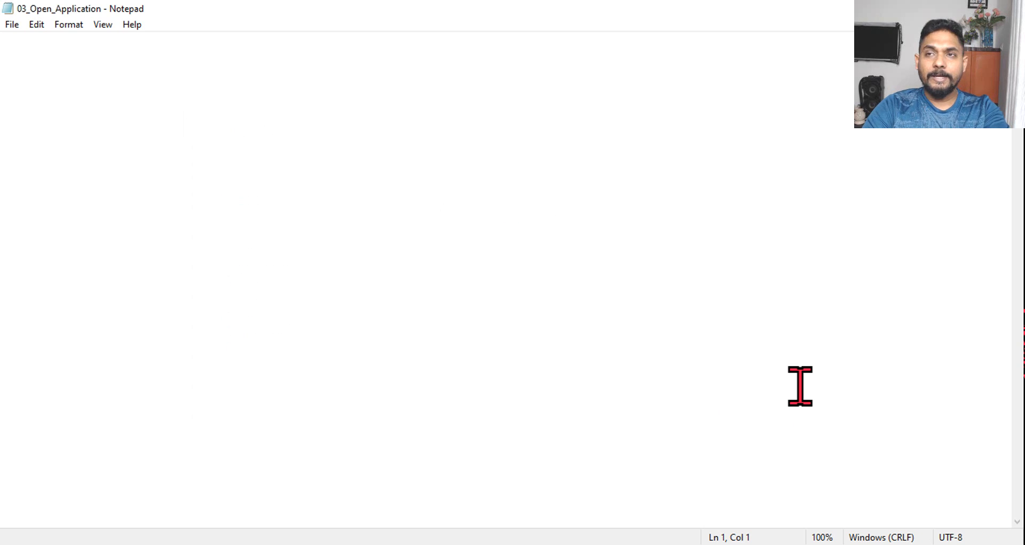
mouse_move(407, 155)
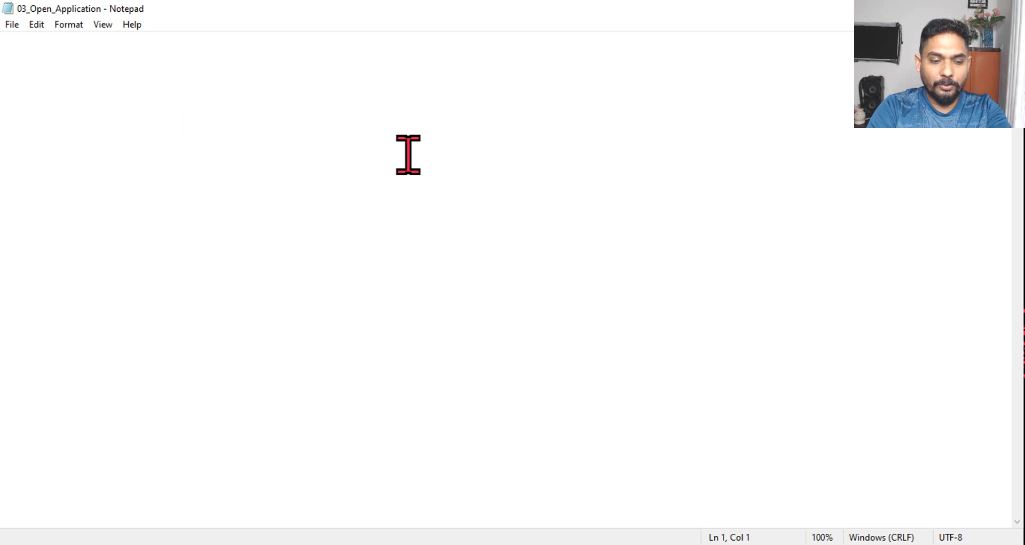
text(@echo off)
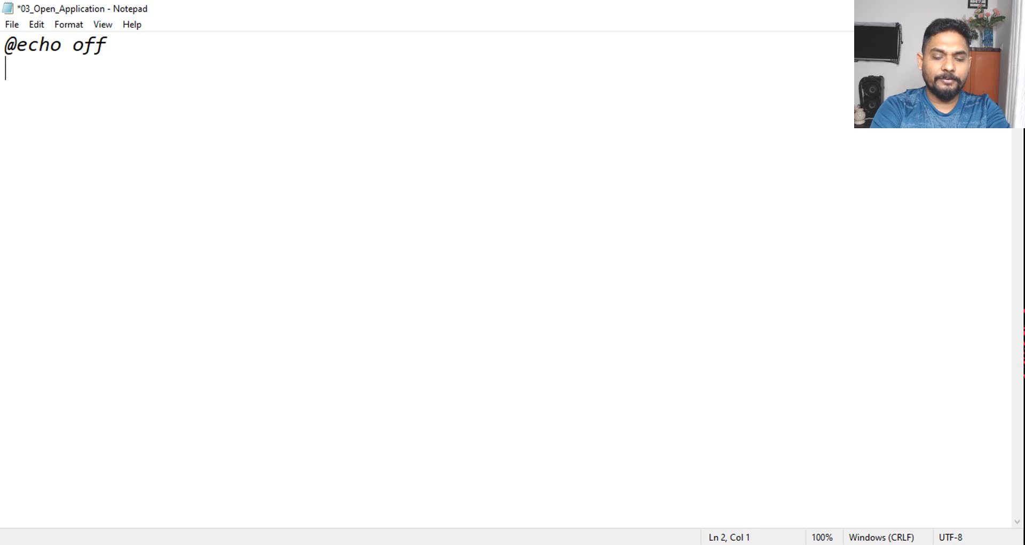
text(Titl)
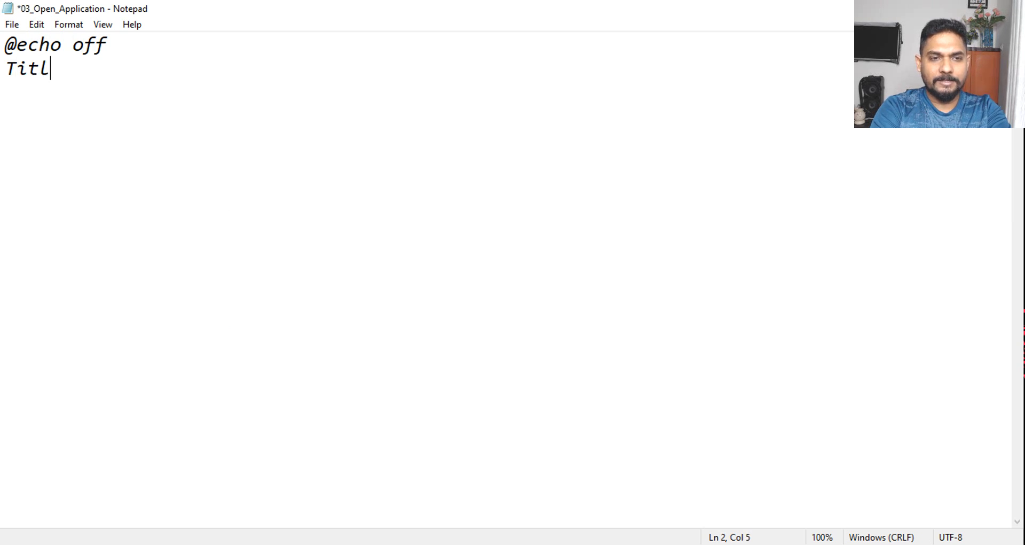
text(e)
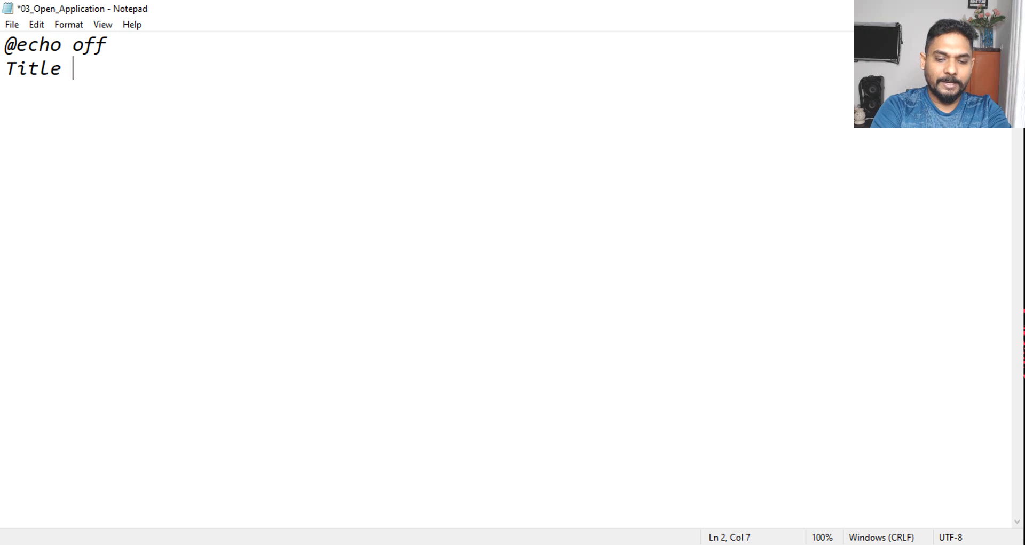
text(03)
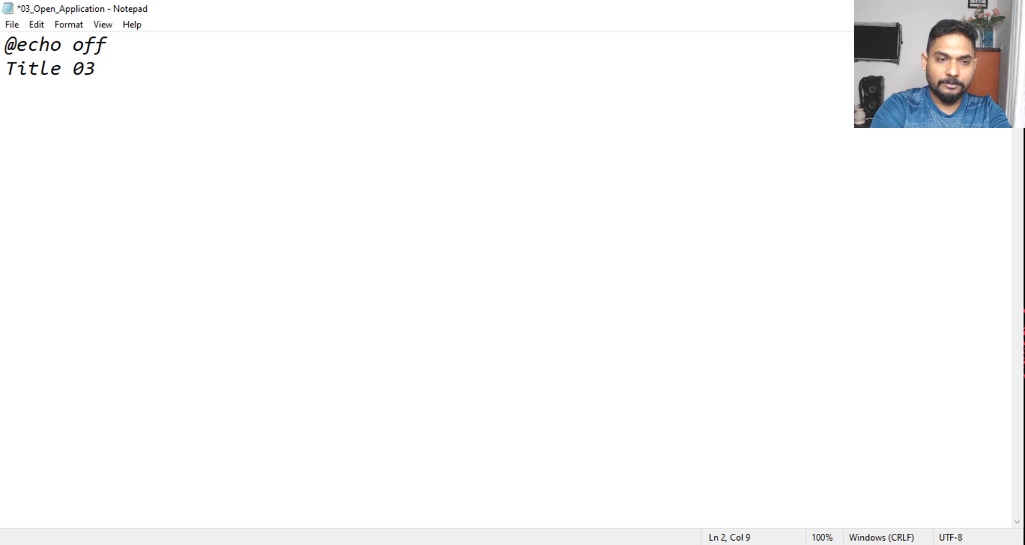
text(_Open A)
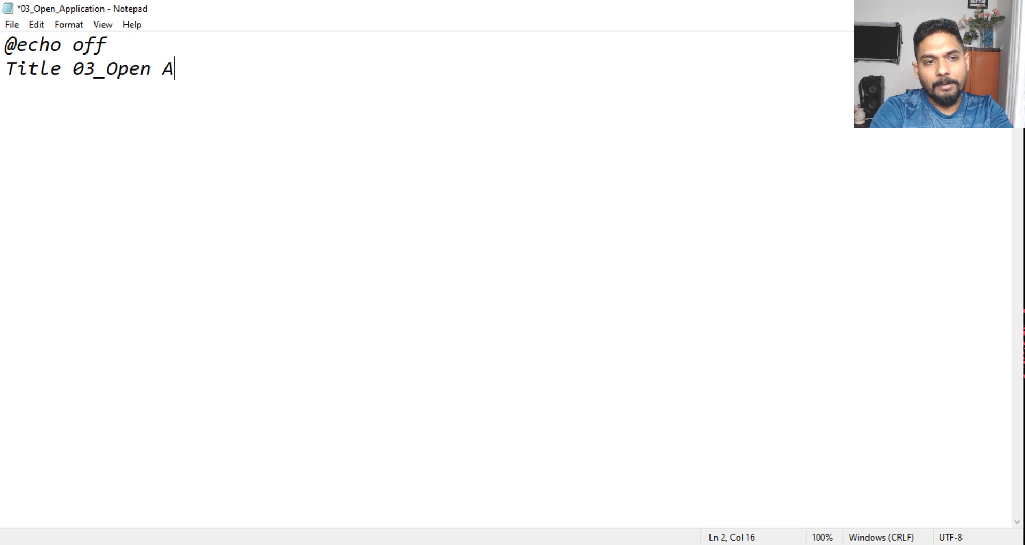
text(pplications)
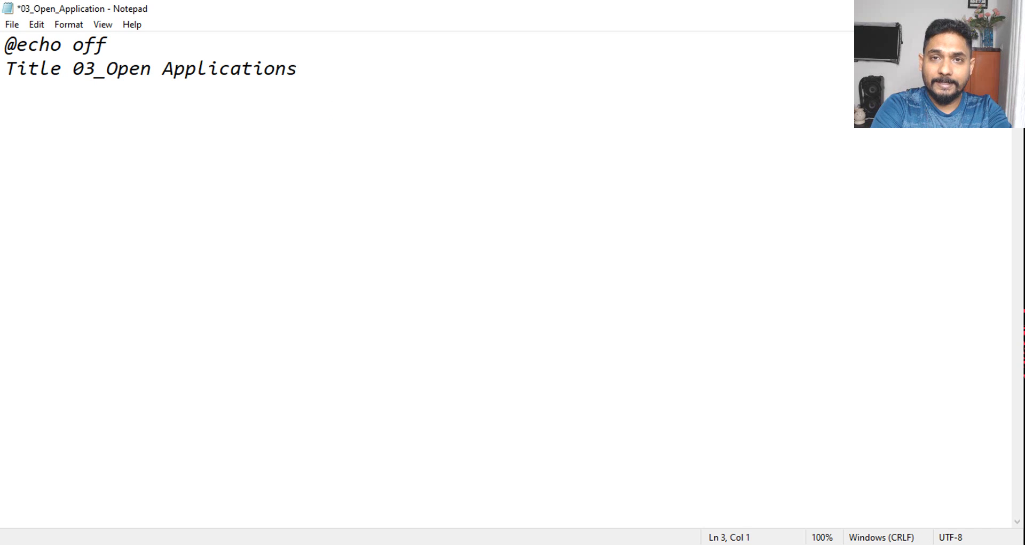
Step: Add start lines launching notepad.exe and msedge, correcting the mistyped msedge name
text(start)
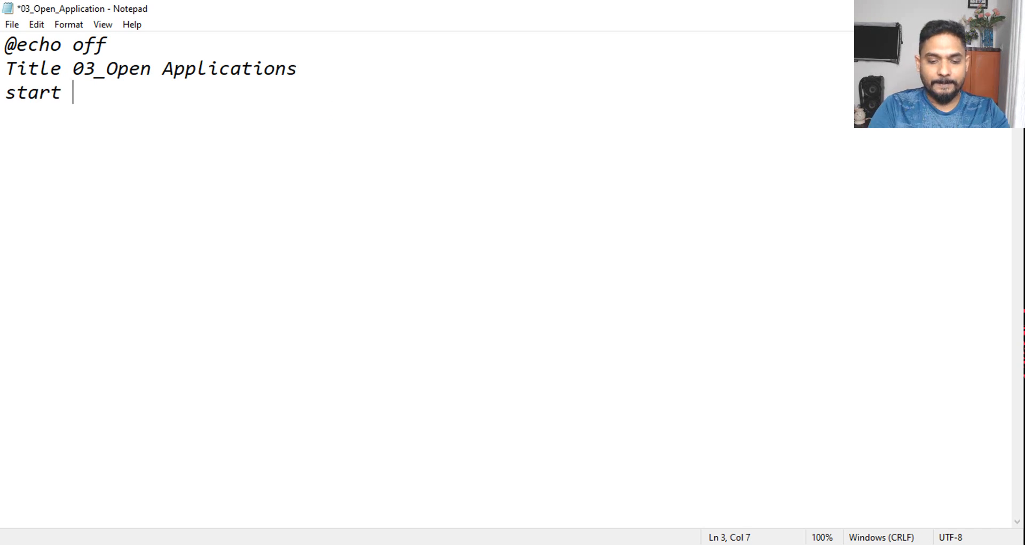
text(notepad)
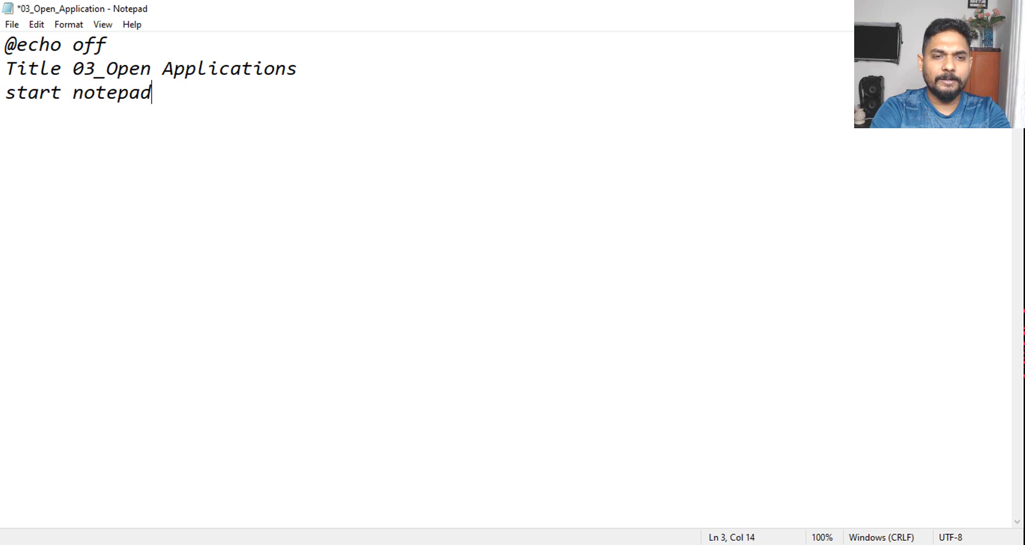
text(.exe)
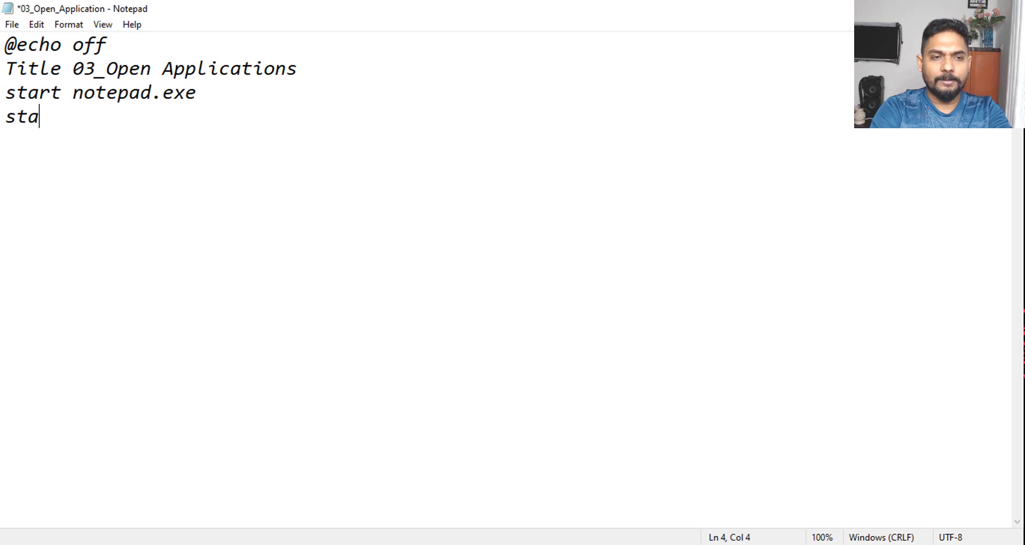
text(rt)
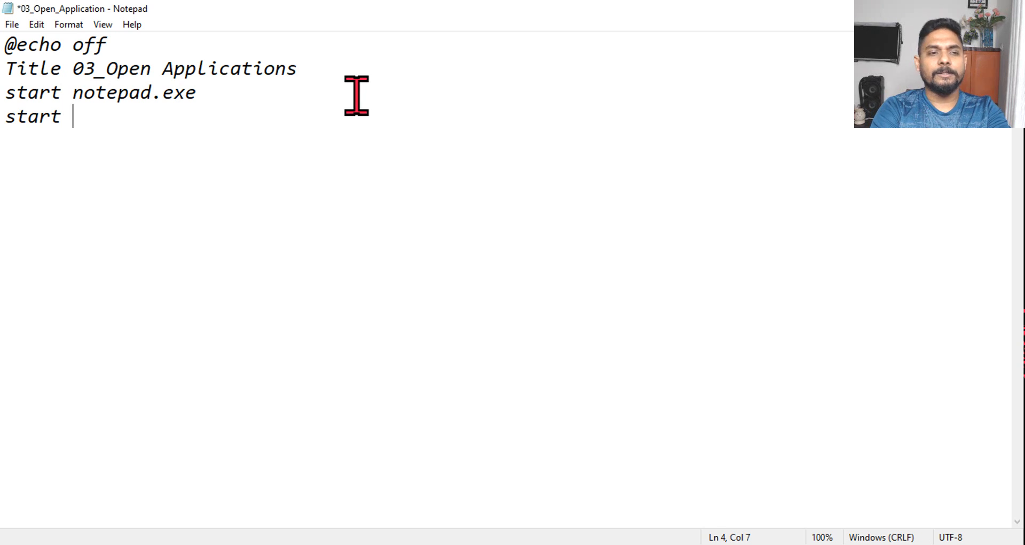
text(msedgfe)
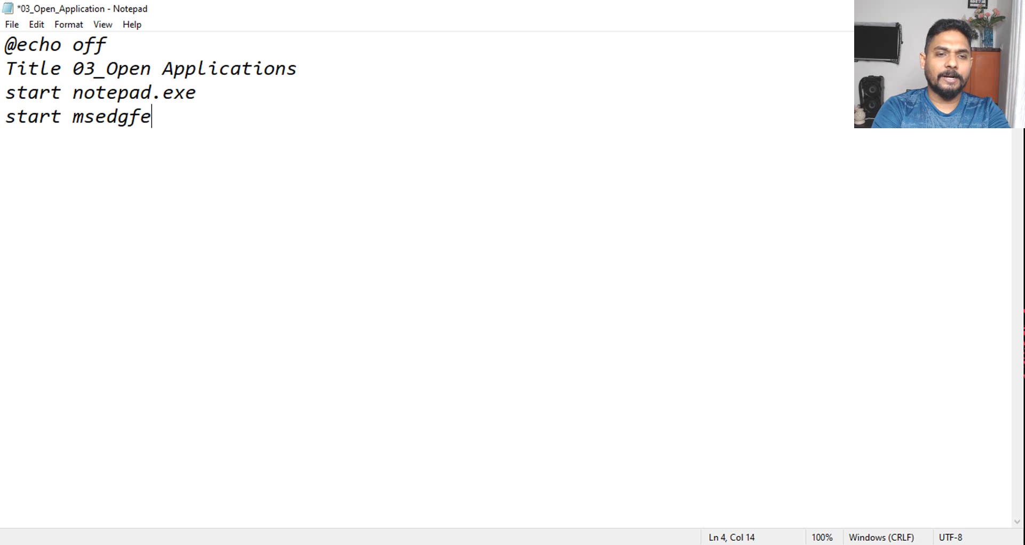
key(Backspace)
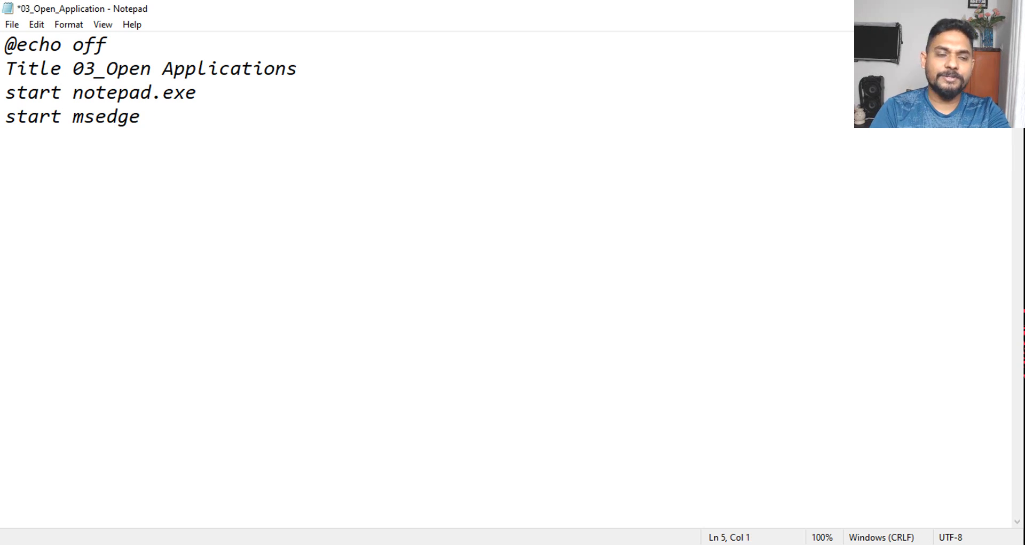
Step: Finish the script with a 'start paint' line and a closing 'exit' line
text(start)
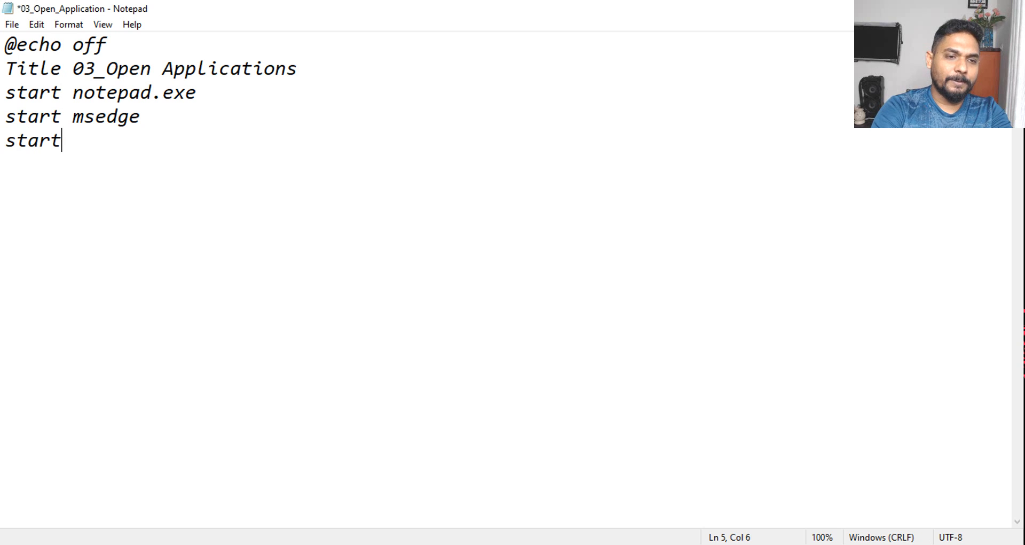
text(paint)
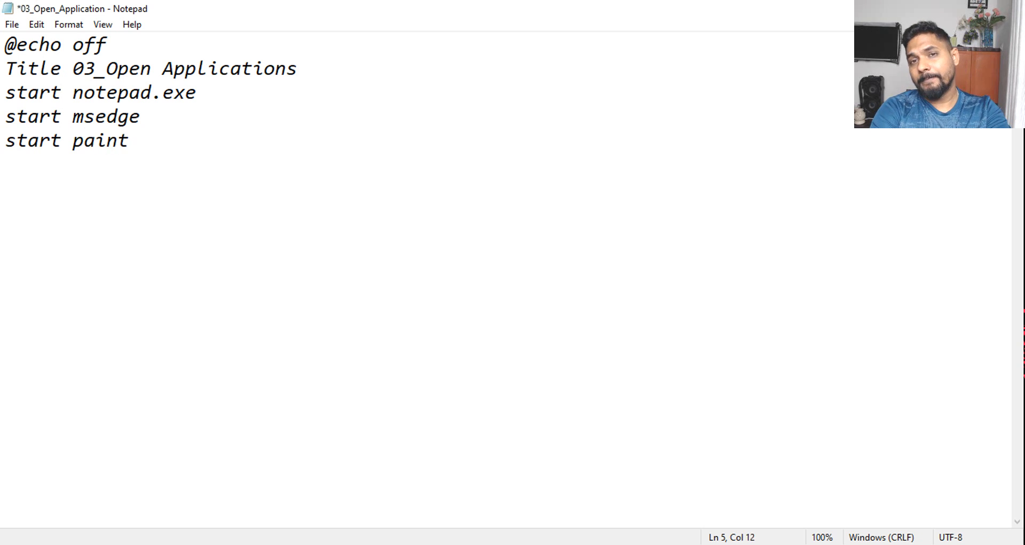
text(e)
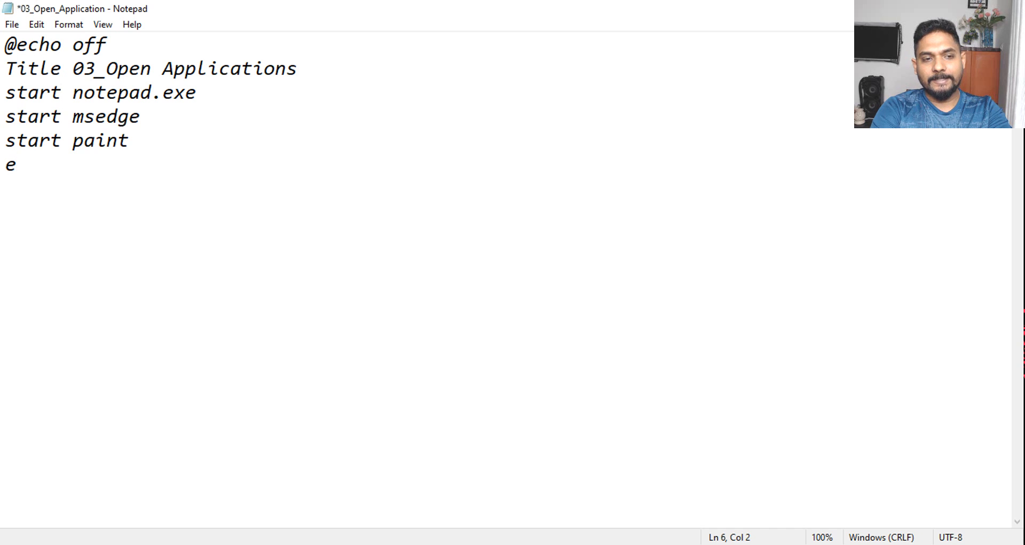
text(xit)
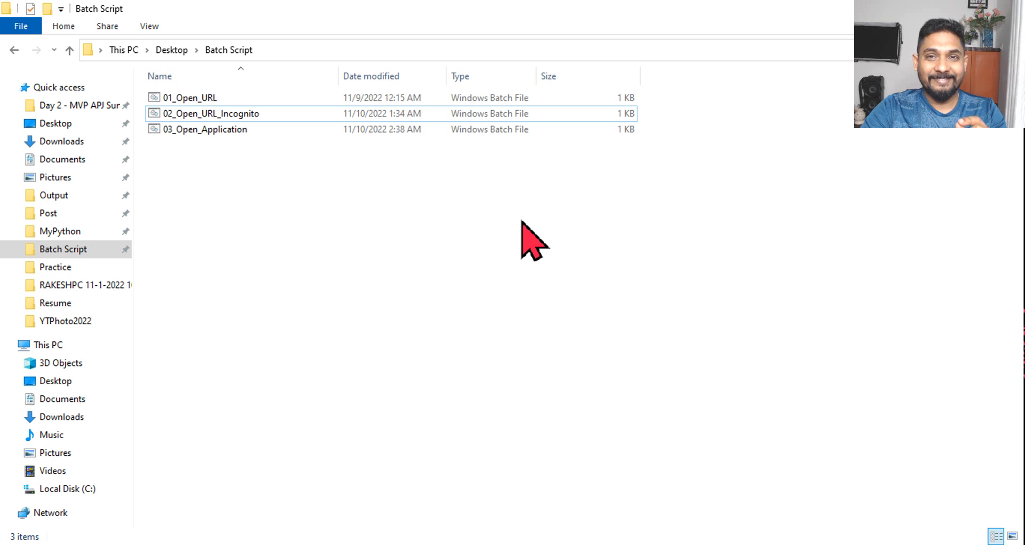
mouse_move(203, 129)
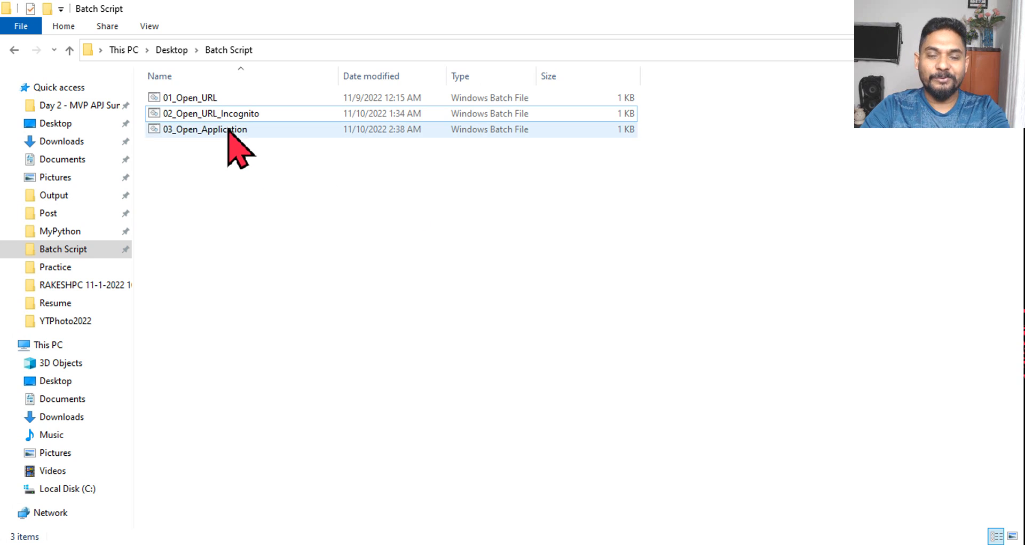
mouse_move(205, 129)
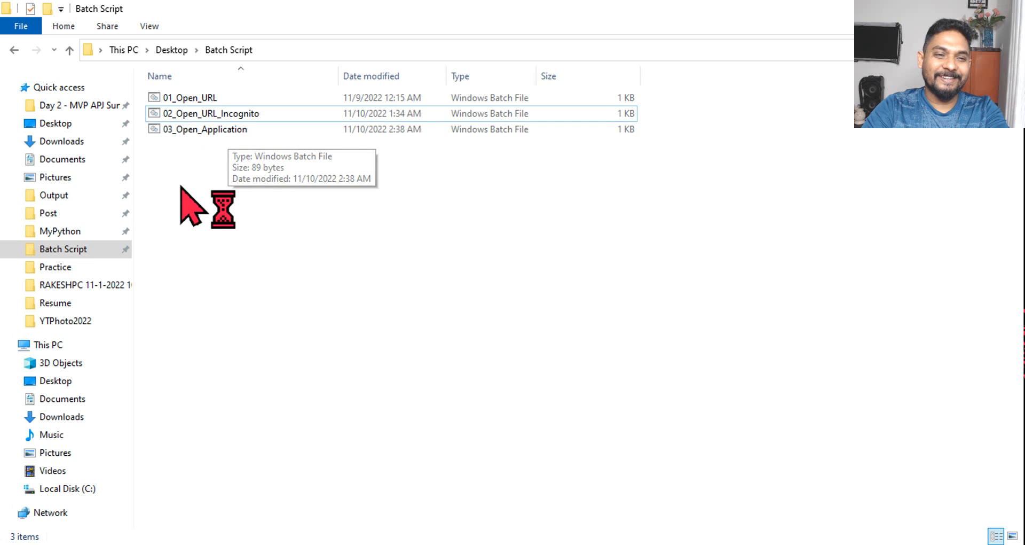
Step: Run 03_Open_Application from the folder and dismiss the 'cannot find paint' error
click(203, 129)
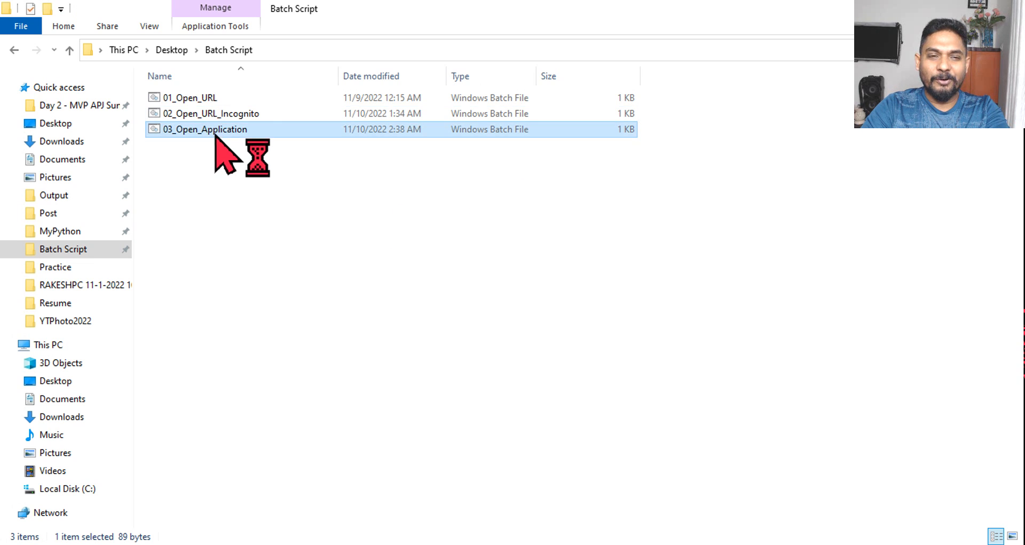
double_click(203, 129)
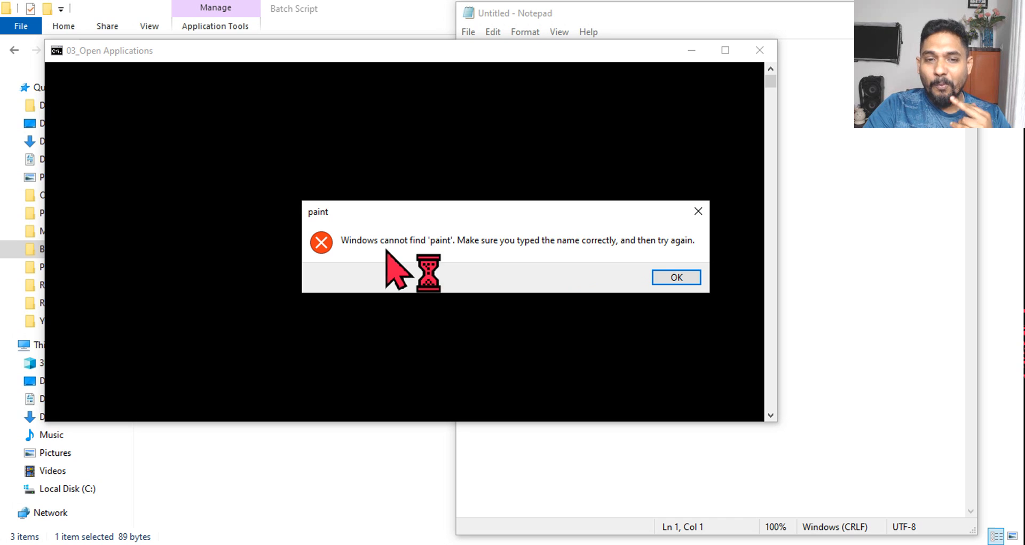
mouse_move(477, 268)
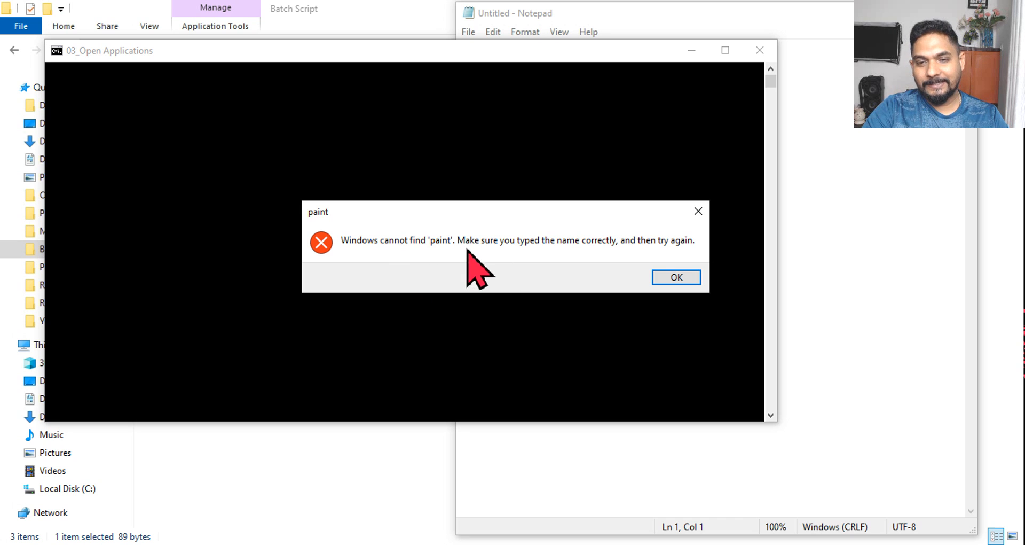
click(676, 278)
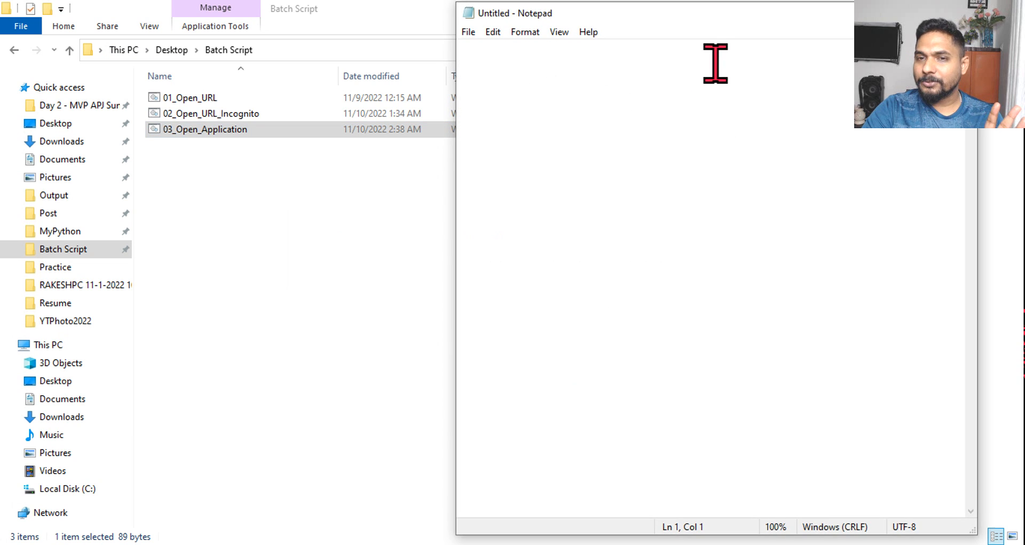
mouse_move(756, 46)
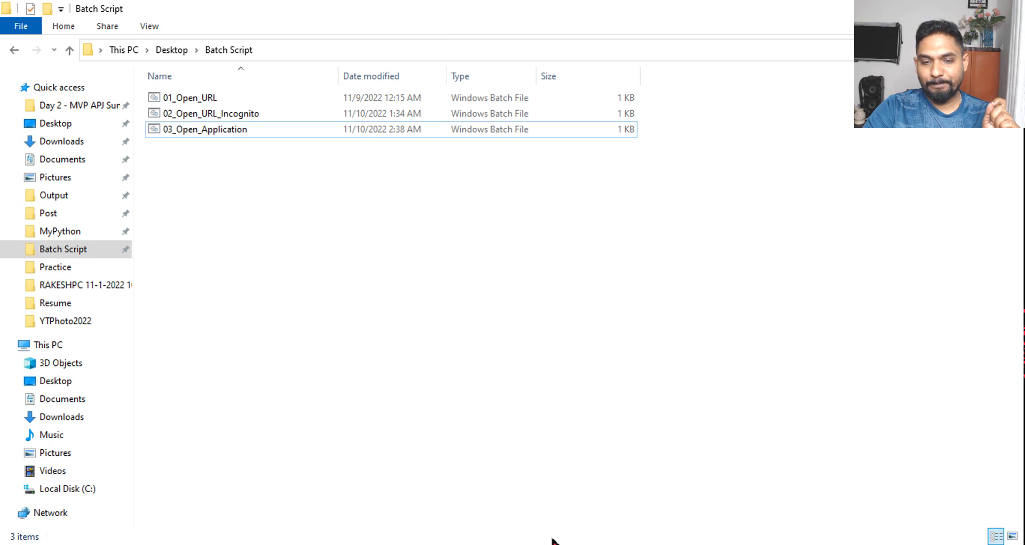
Step: Reopen the script for editing and search Start for 'paint' to locate it
double_click(205, 130)
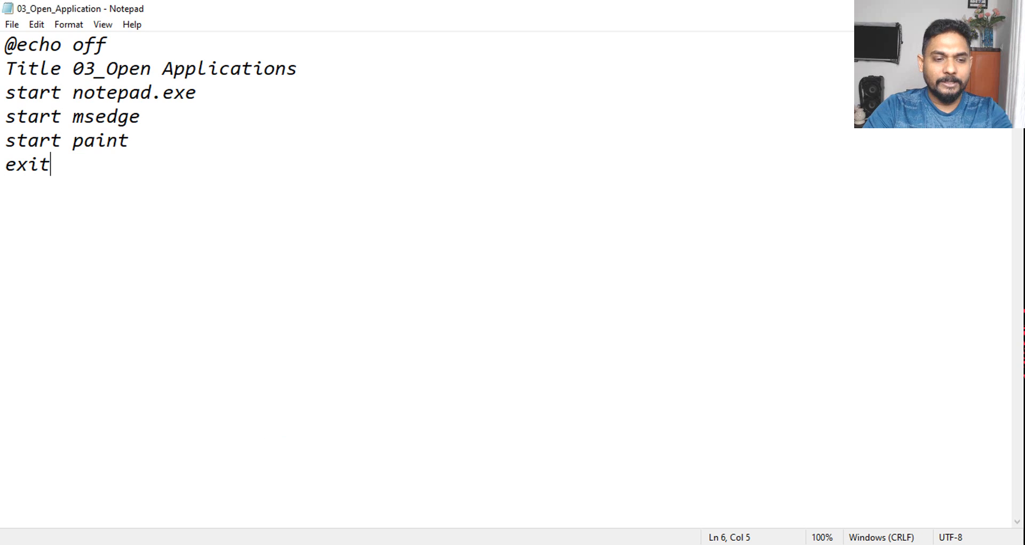
text(paint)
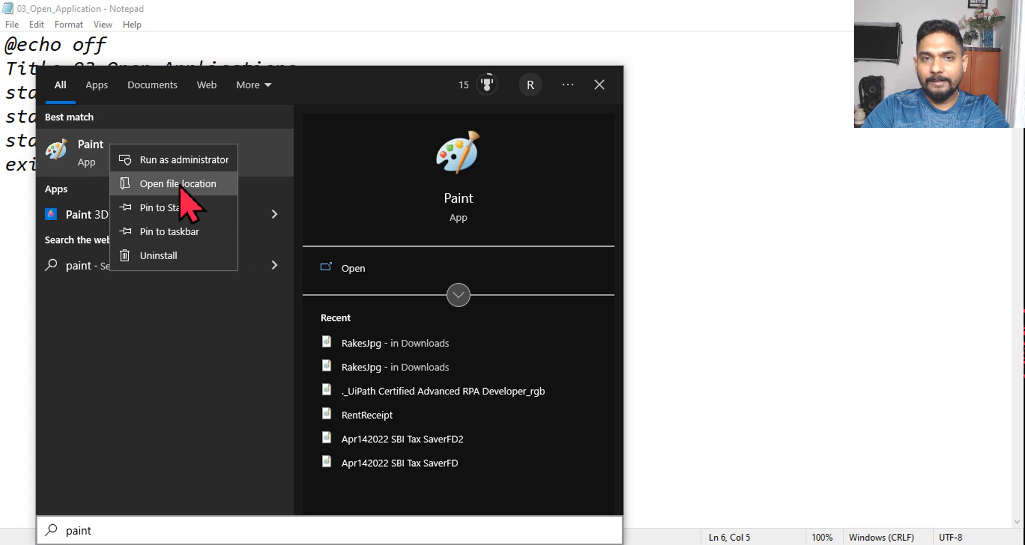
mouse_move(190, 203)
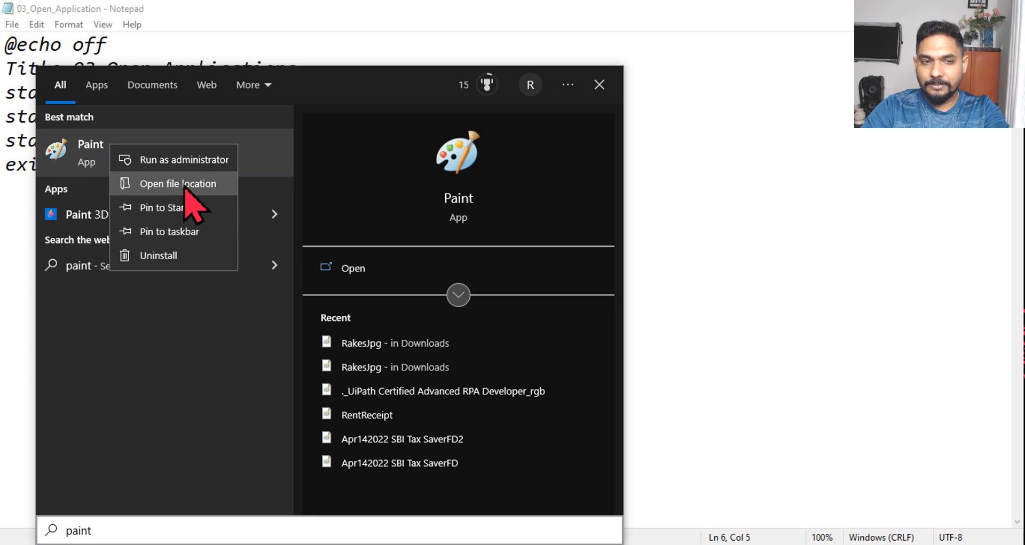
Step: View the Paint shortcut's properties, revealing its target mspaint.exe in system32
click(179, 183)
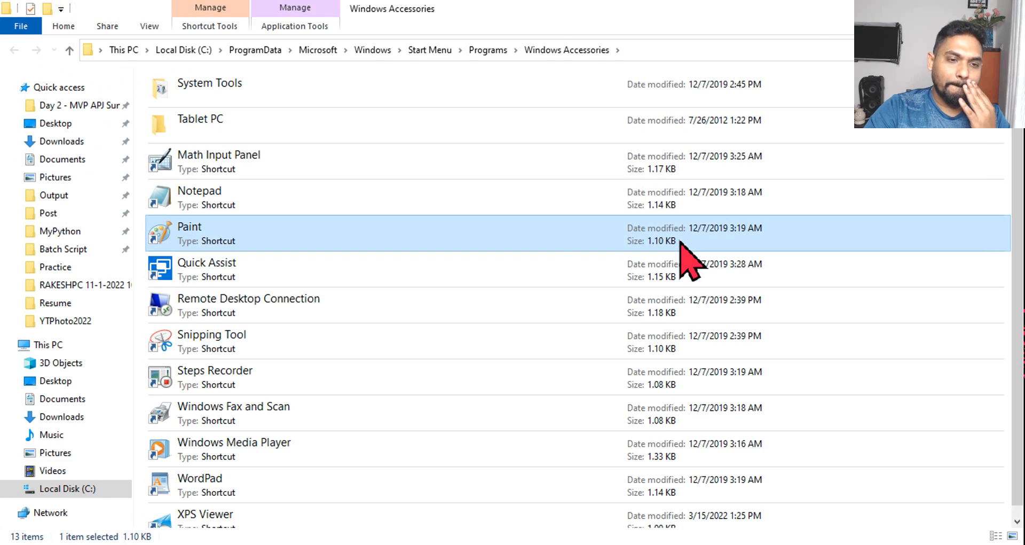
mouse_move(222, 265)
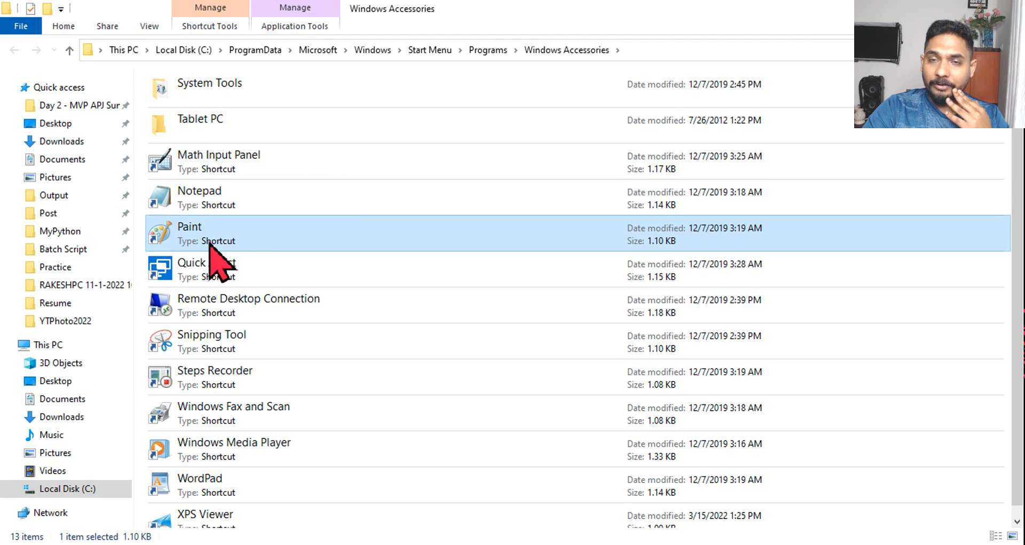
mouse_move(271, 252)
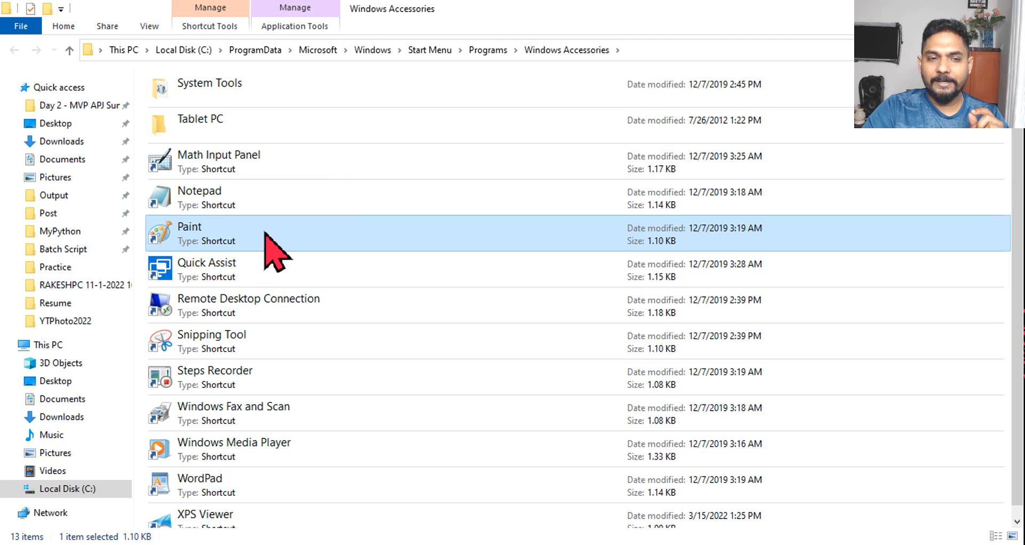
right_click(190, 234)
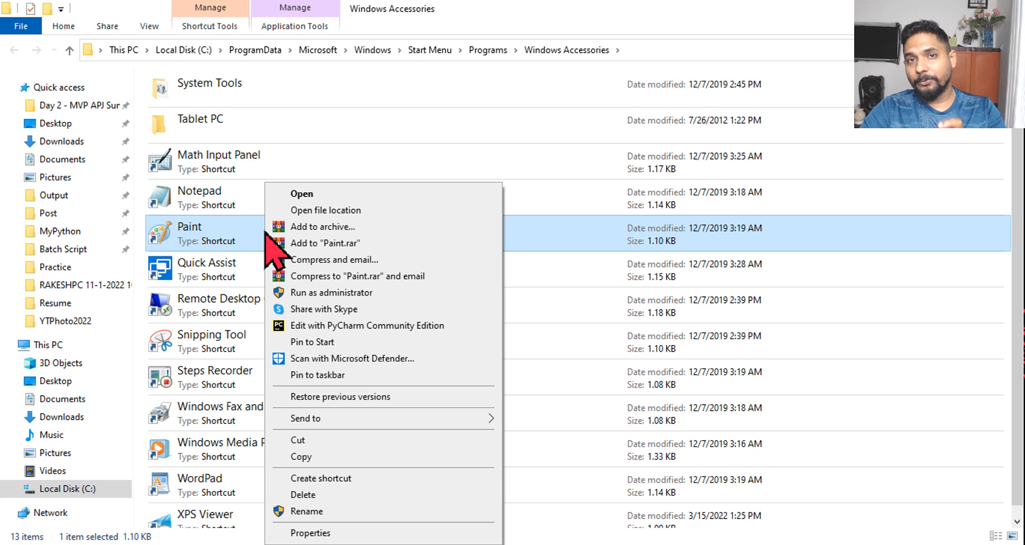
mouse_move(334, 314)
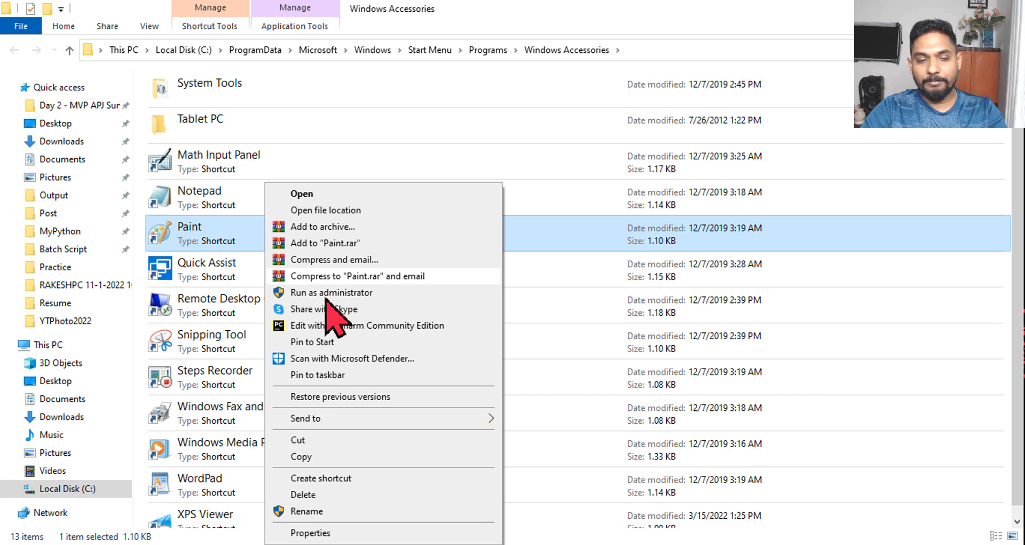
mouse_move(299, 253)
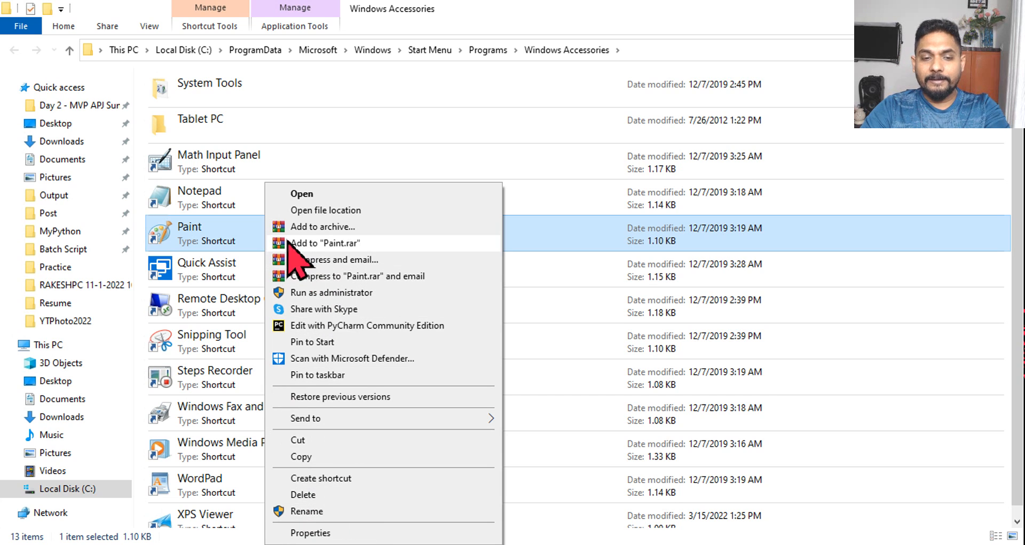
mouse_move(320, 532)
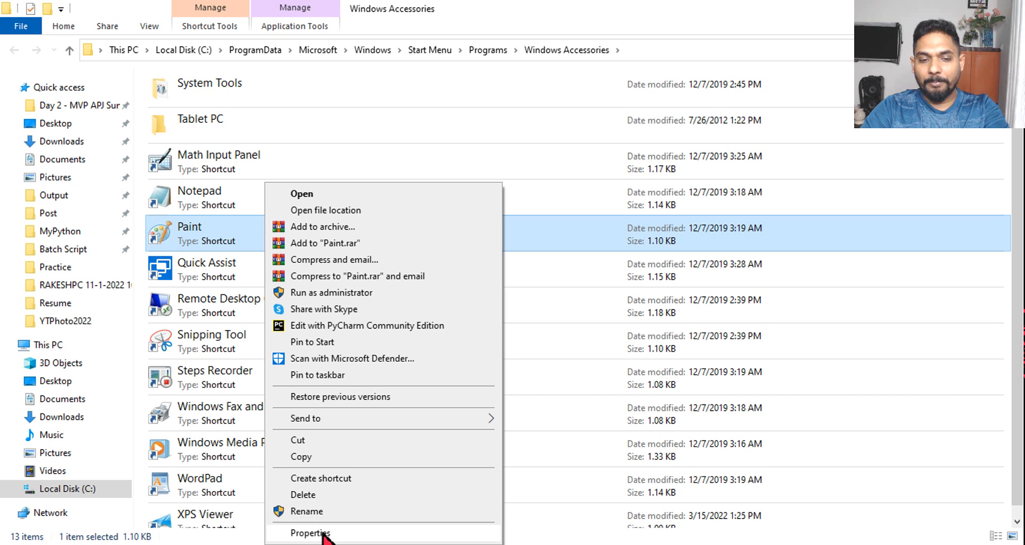
click(309, 532)
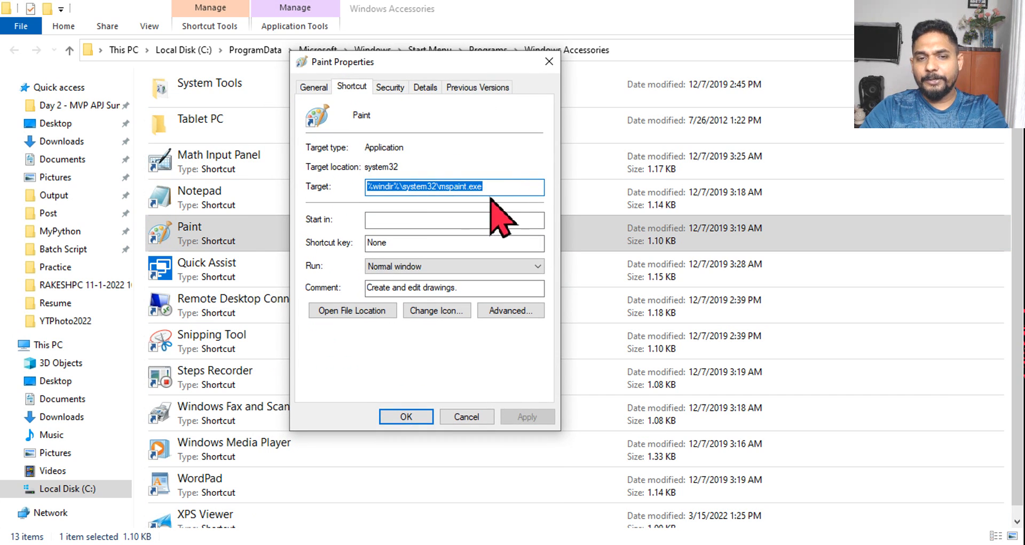
mouse_move(317, 209)
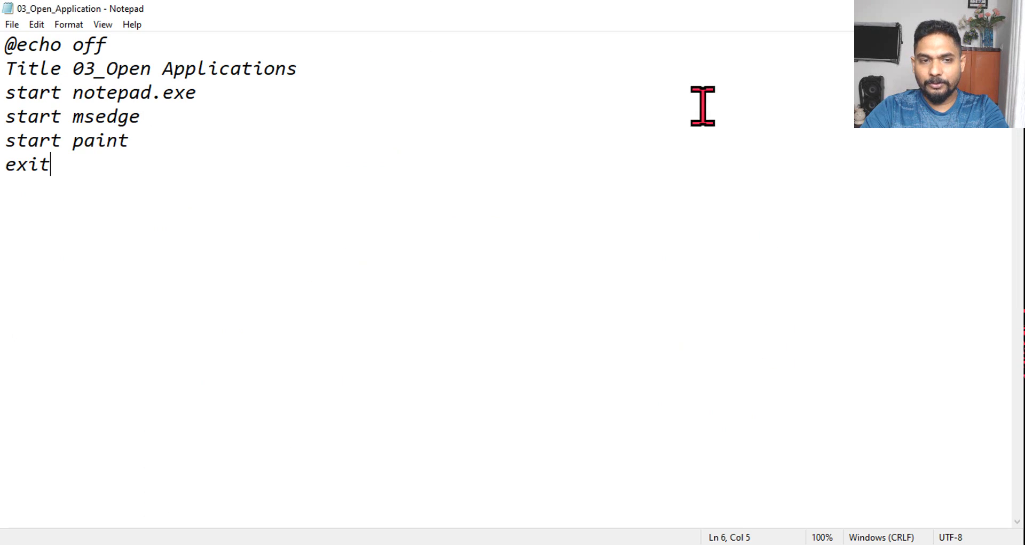
Step: Replace 'paint' with %windir%\system32\mspaint.exe on the Paint line
double_click(102, 140)
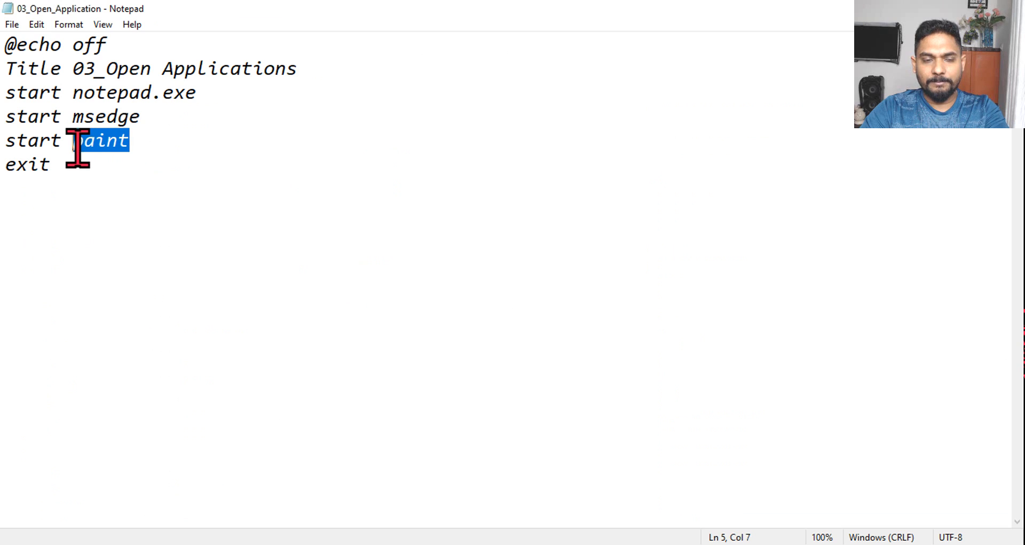
text(%windir%\system32\mspaint.exe)
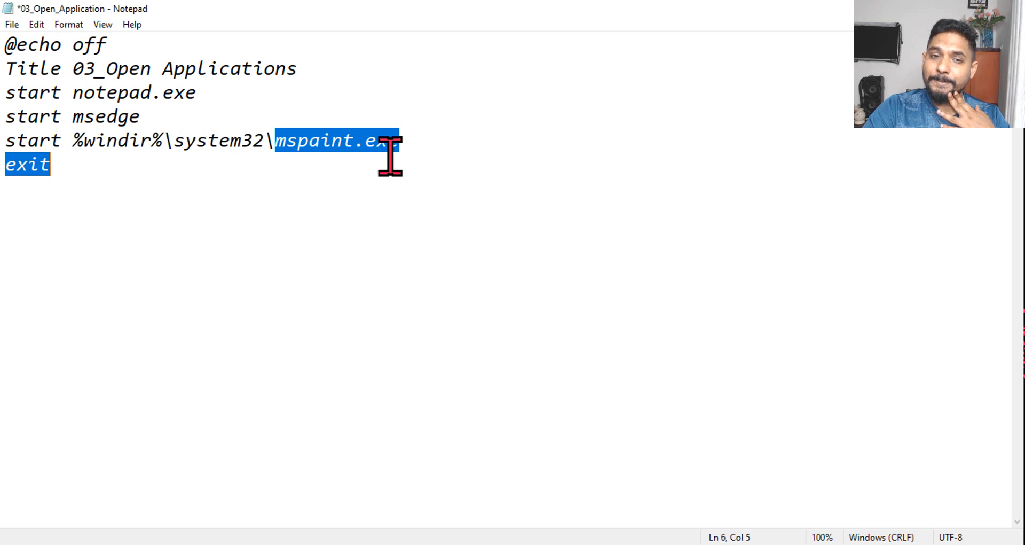
click(382, 203)
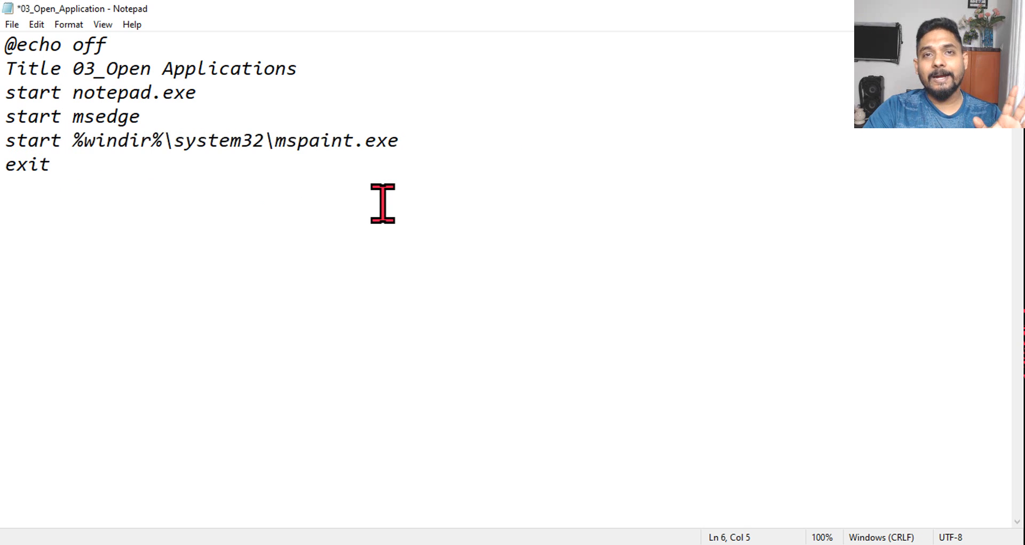
mouse_move(274, 139)
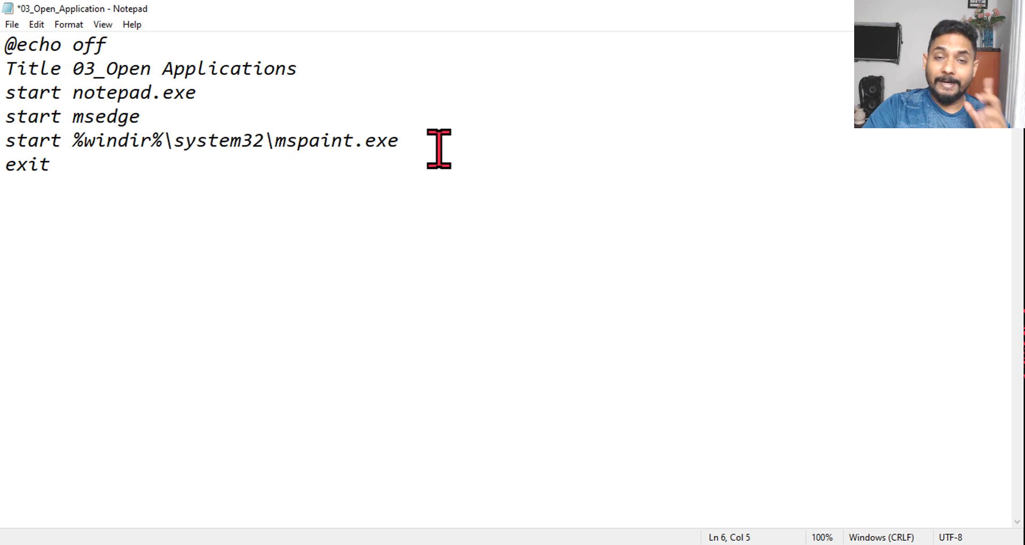
mouse_move(264, 141)
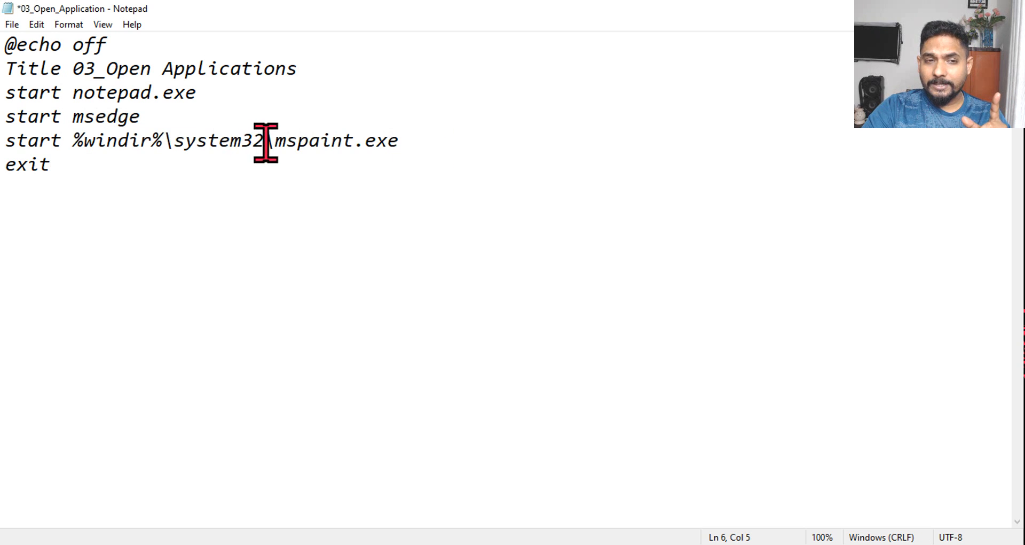
mouse_move(219, 144)
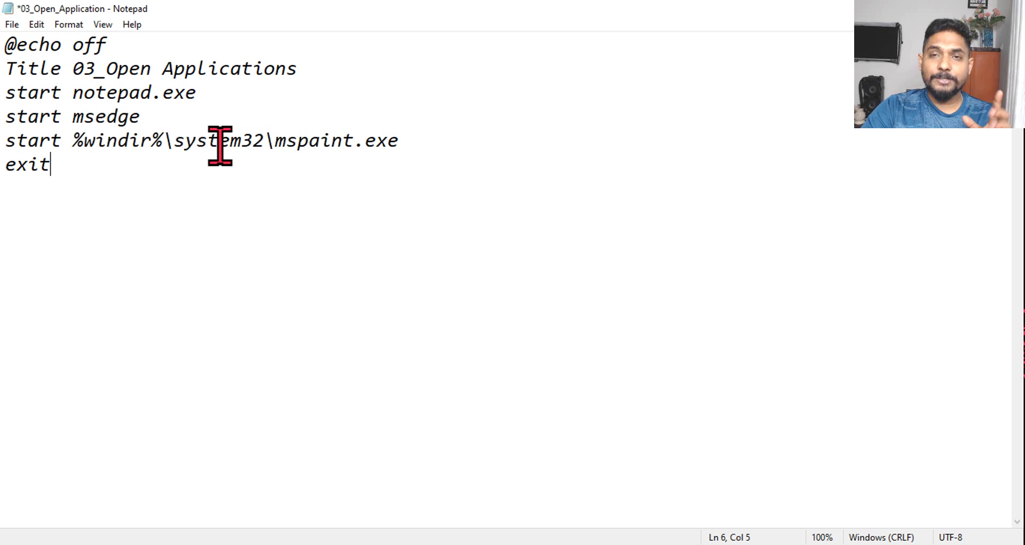
drag(275, 141, 95, 141)
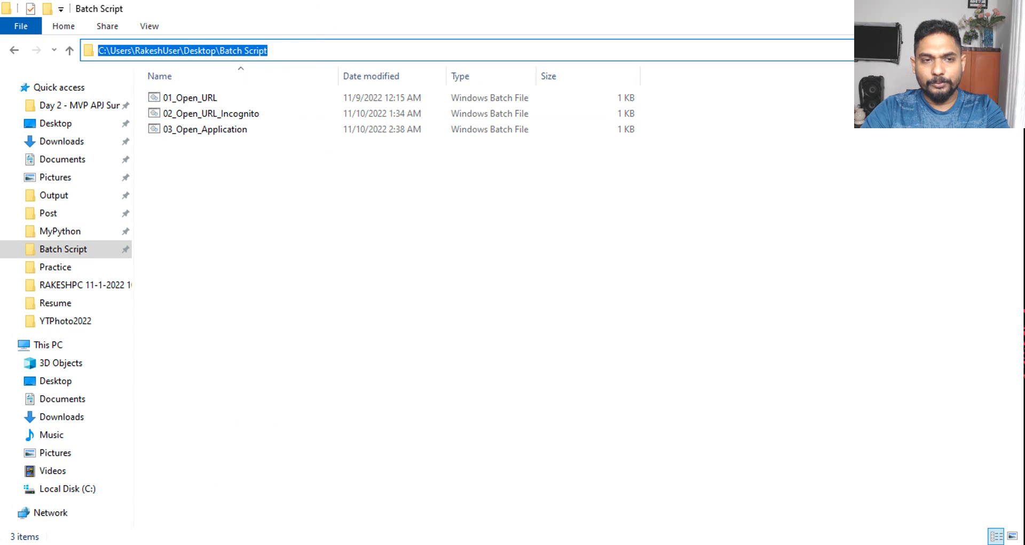
Step: Browse to %windir%\system32\ to confirm it resolves to C:\Windows\System32
scroll(down, 3)
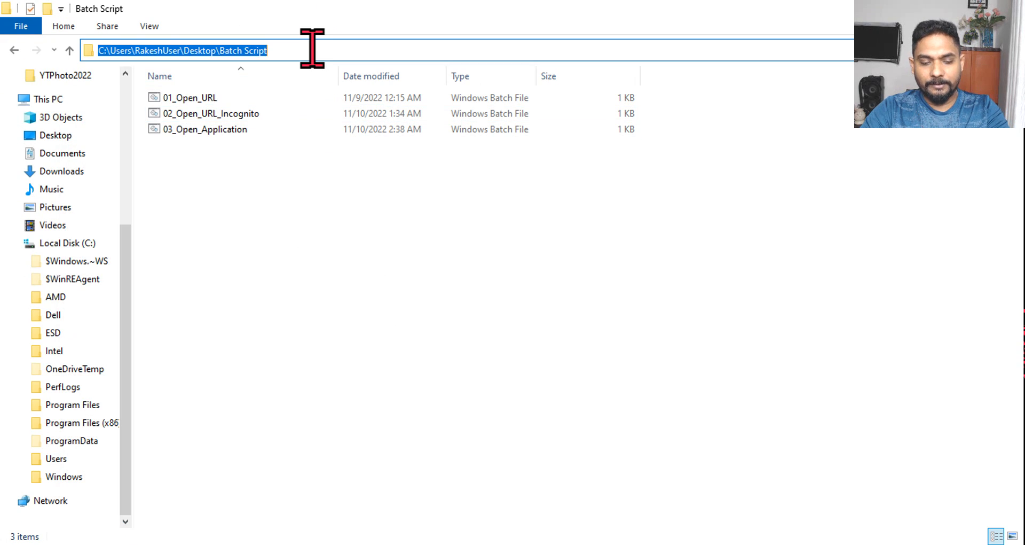
text(%windir%\system32\)
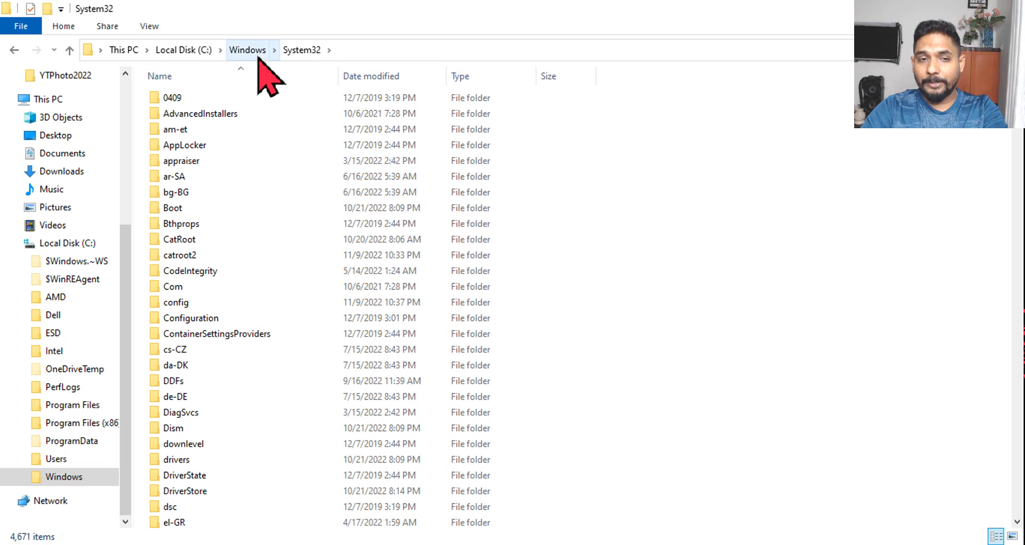
mouse_move(327, 78)
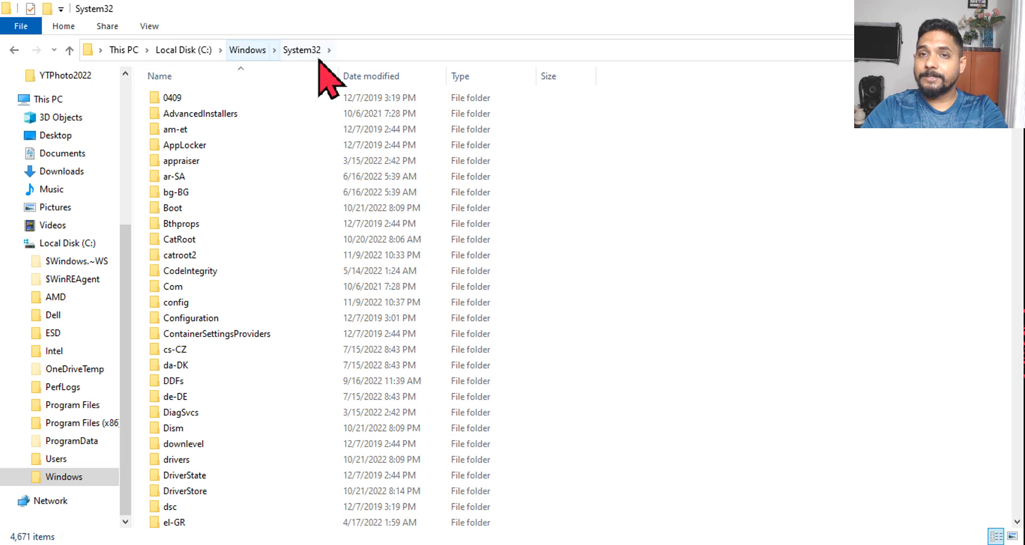
mouse_move(275, 72)
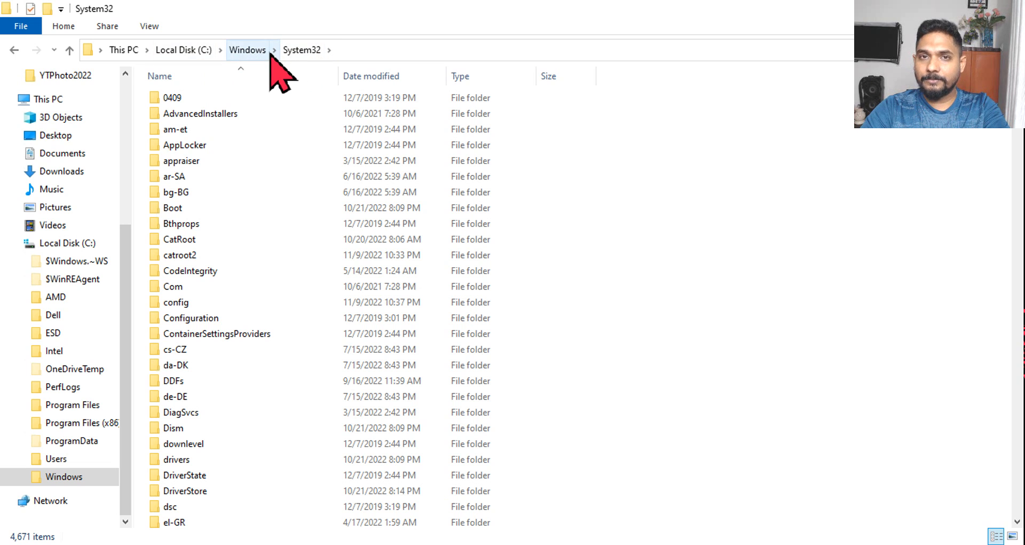
click(184, 144)
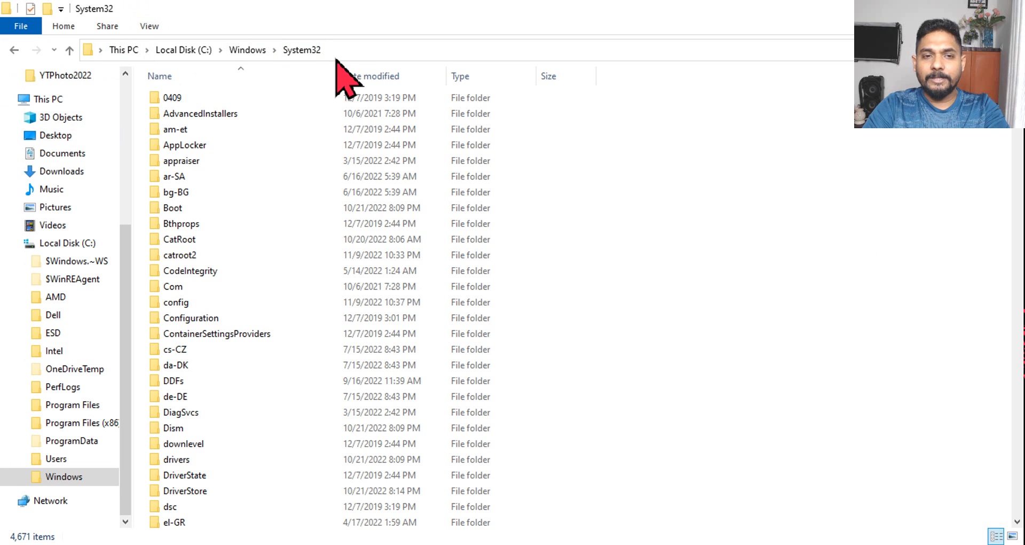
mouse_move(364, 82)
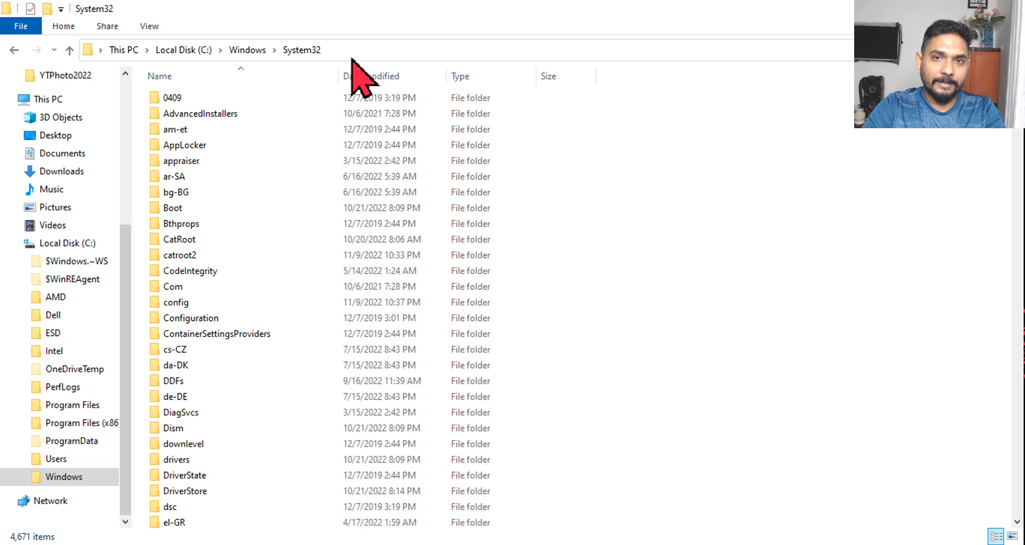
mouse_move(357, 72)
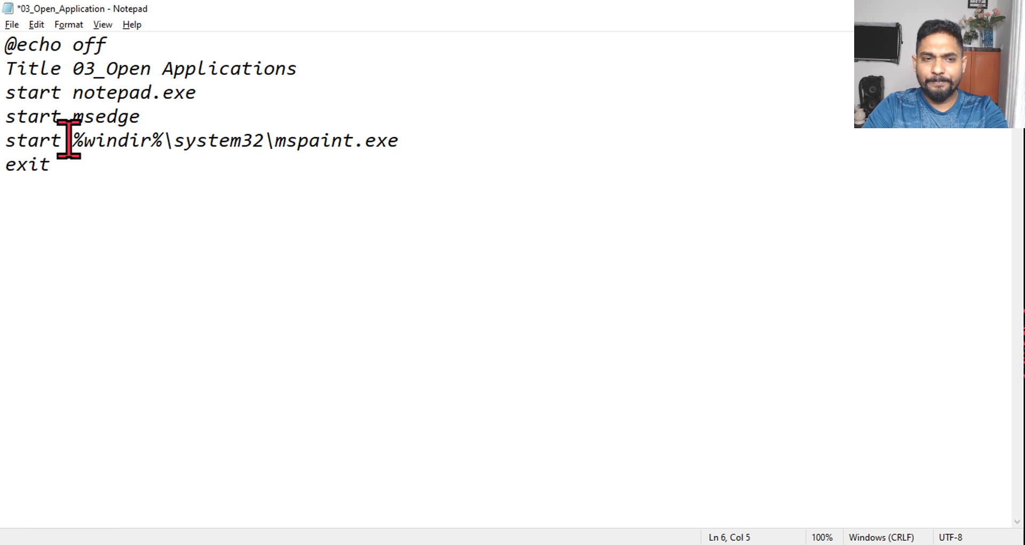
Step: Change the line to start /d "%windir%\system32" mspaint.exe and run the script so Paint opens
text(/d)
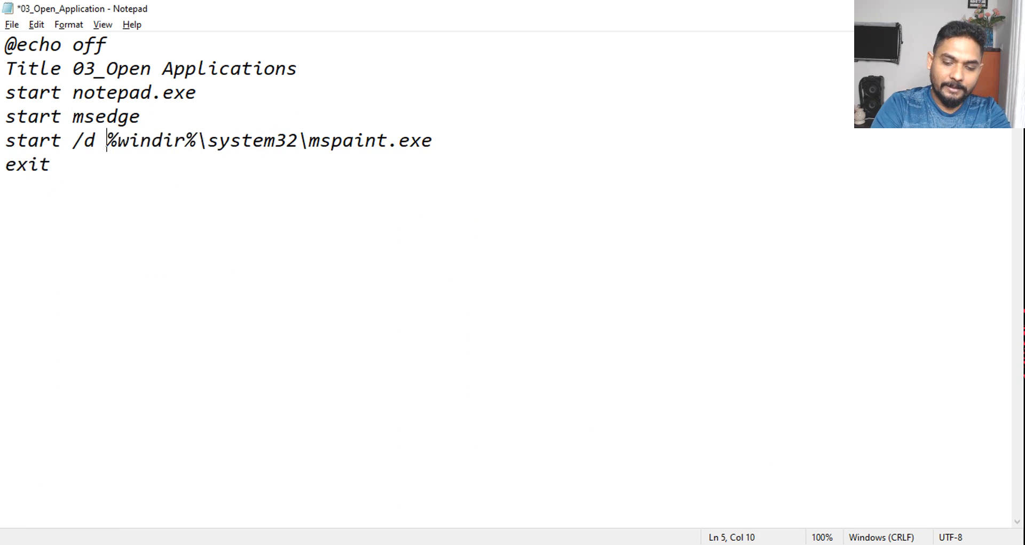
text(")
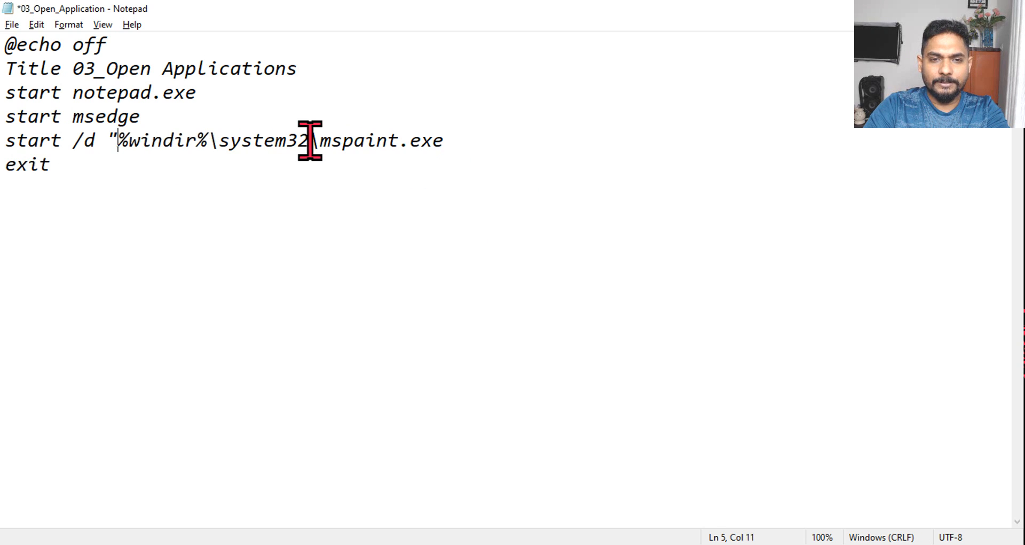
text(")
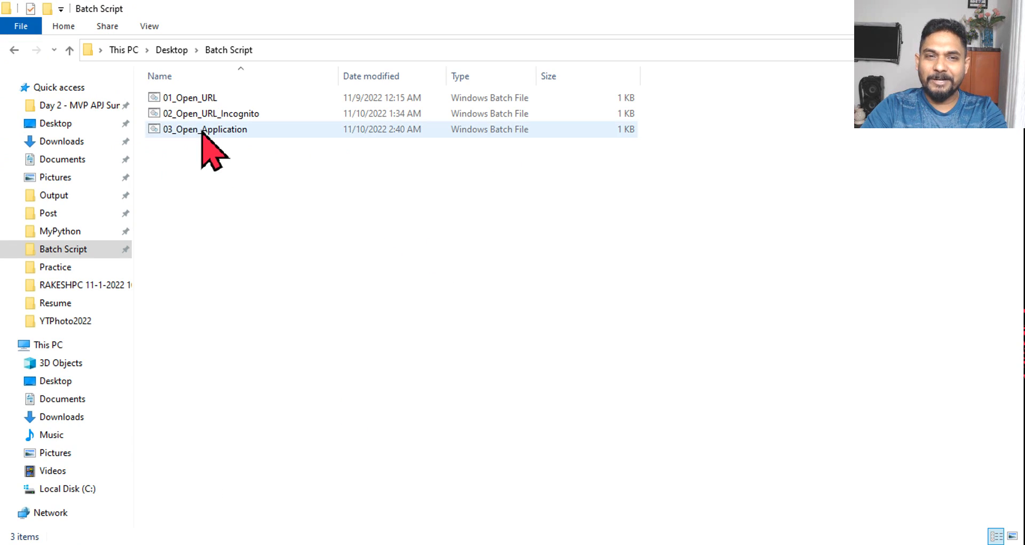
double_click(204, 129)
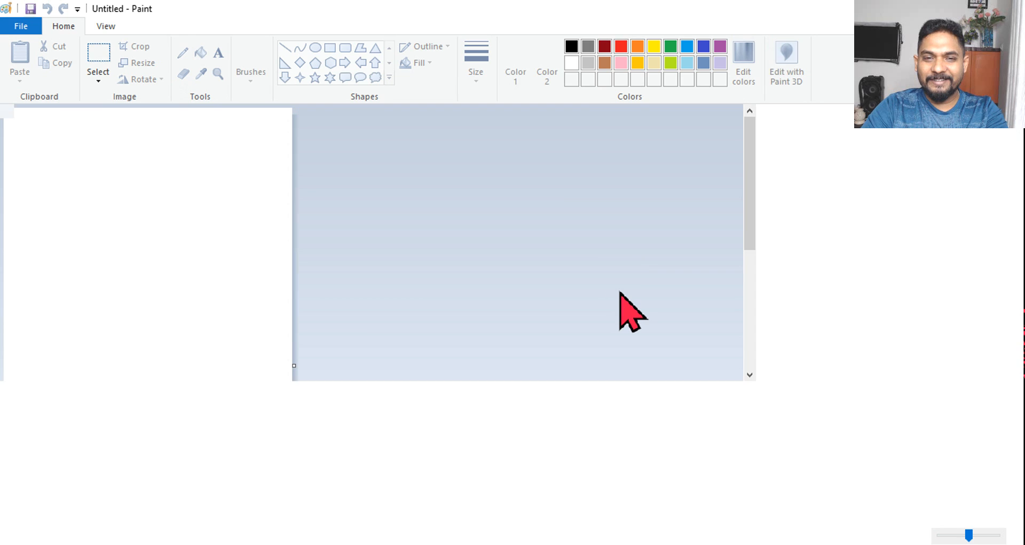
click(250, 59)
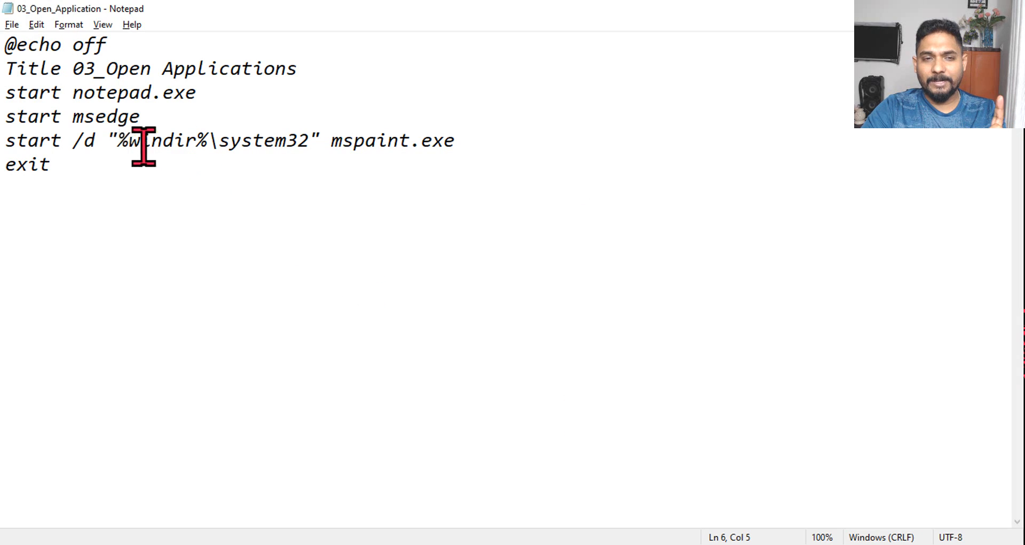
mouse_move(308, 141)
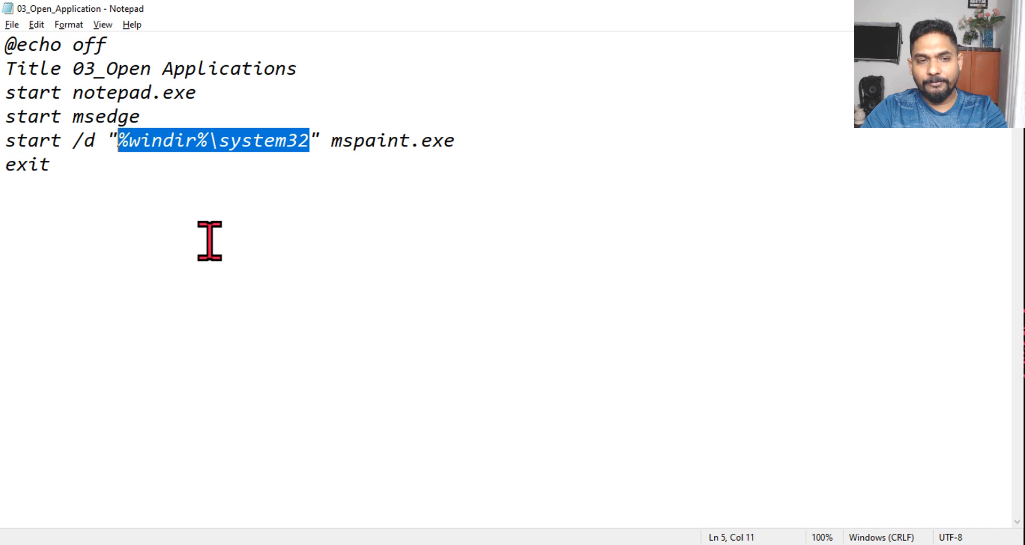
Step: Swap in the literal path C:\Windows\System32, save, and rerun to confirm Paint opens
text(C:\Windows\System32)
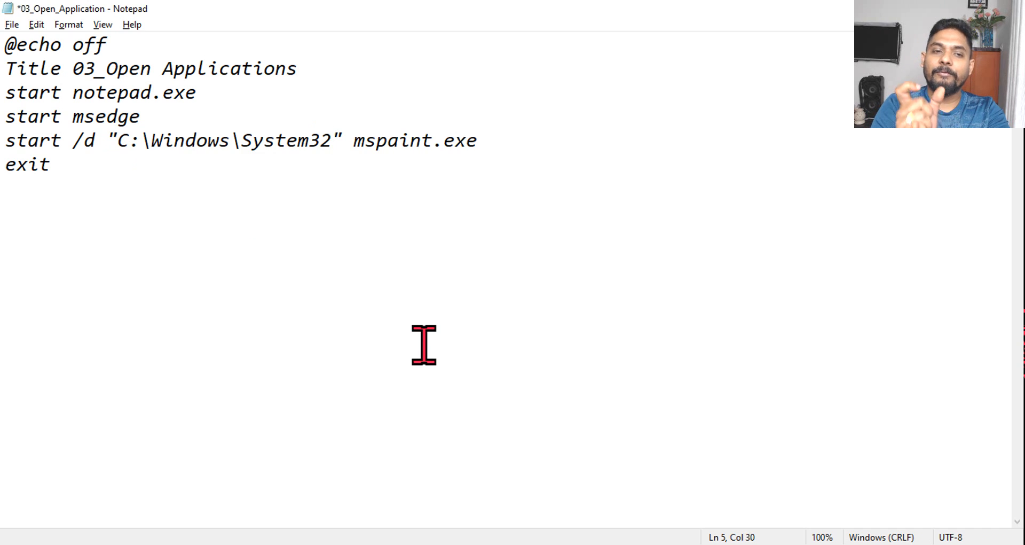
key(ctrl+s)
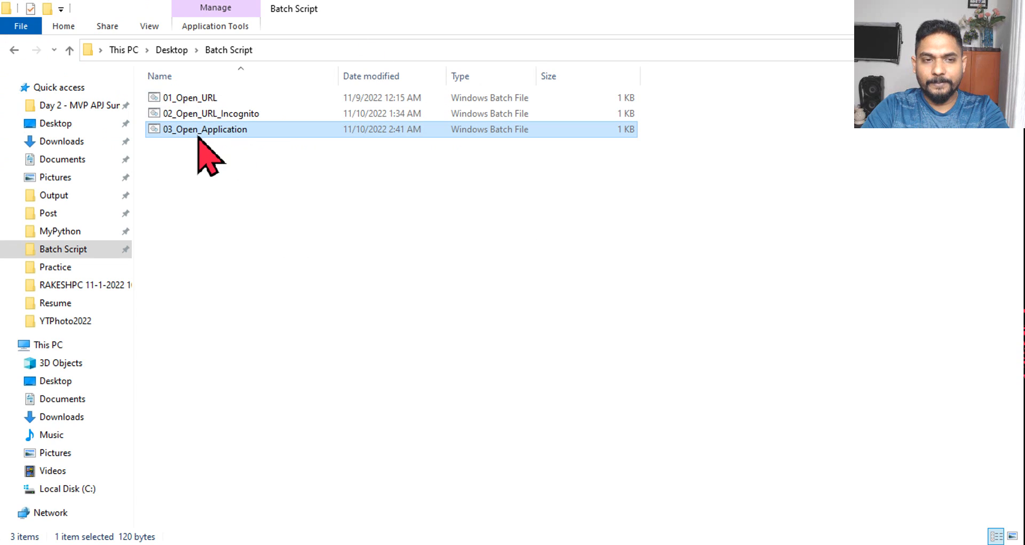
double_click(207, 129)
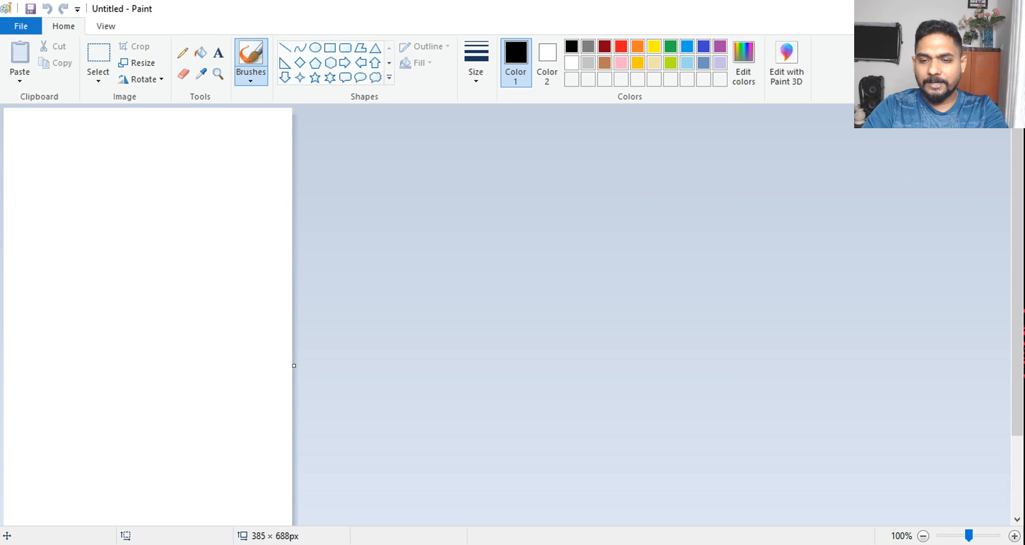